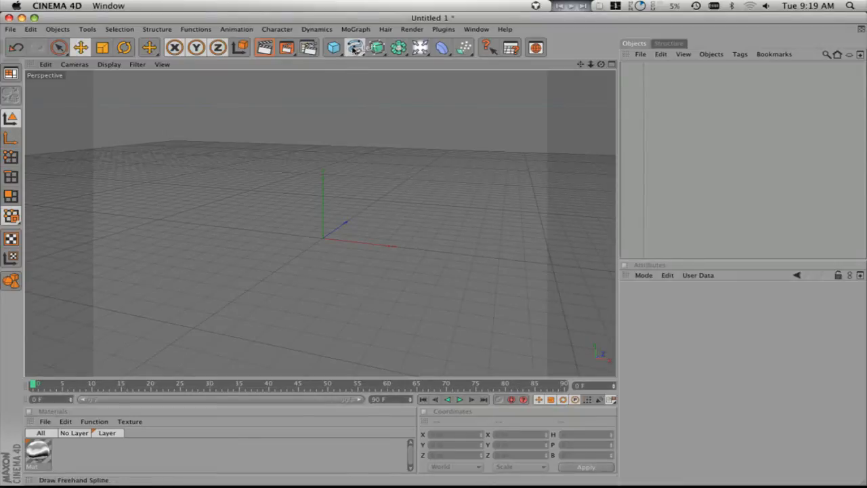
- Add a Text spline at the origin and change its text to 'CGTuts+'
{"action": "left_click", "coordinate": [354, 47]}
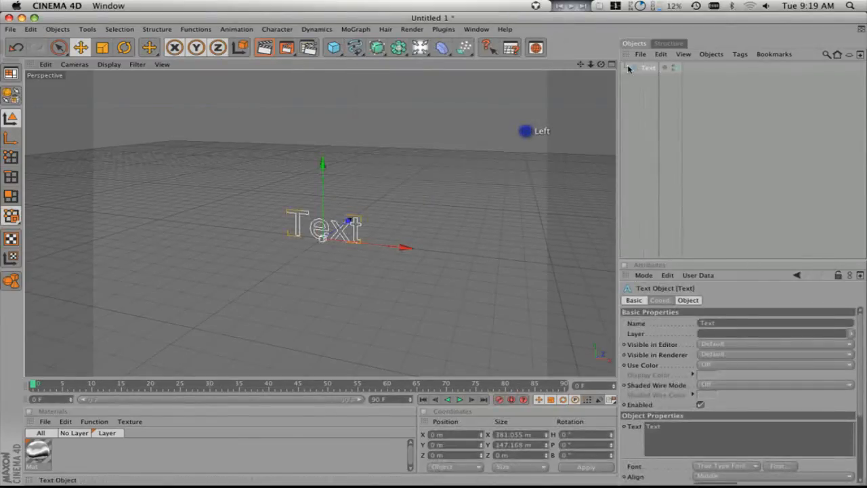
{"action": "left_click", "coordinate": [353, 47]}
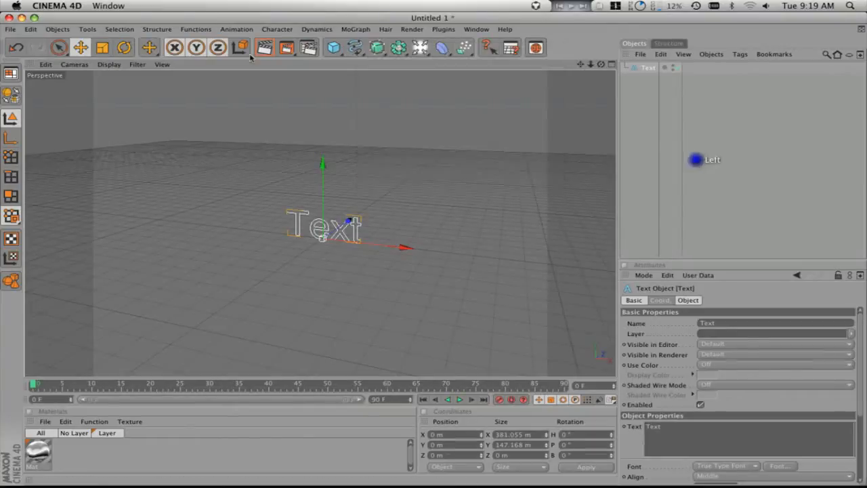
{"action": "left_click", "coordinate": [58, 29]}
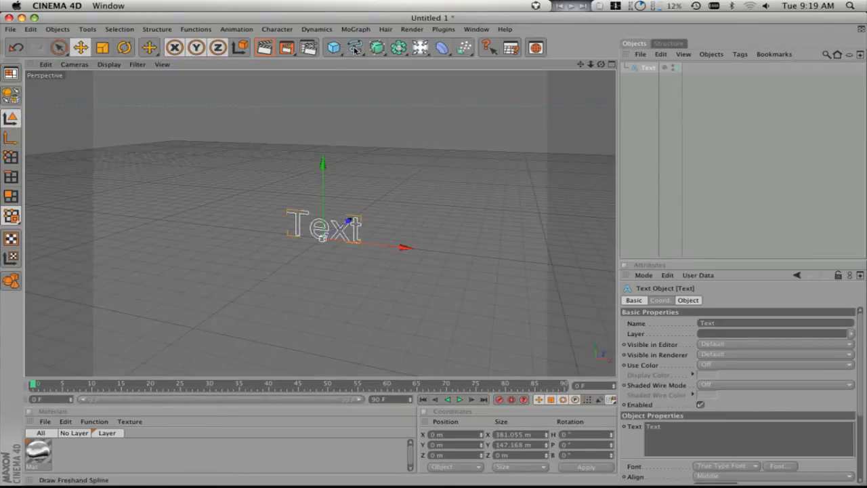
{"action": "left_click", "coordinate": [355, 47]}
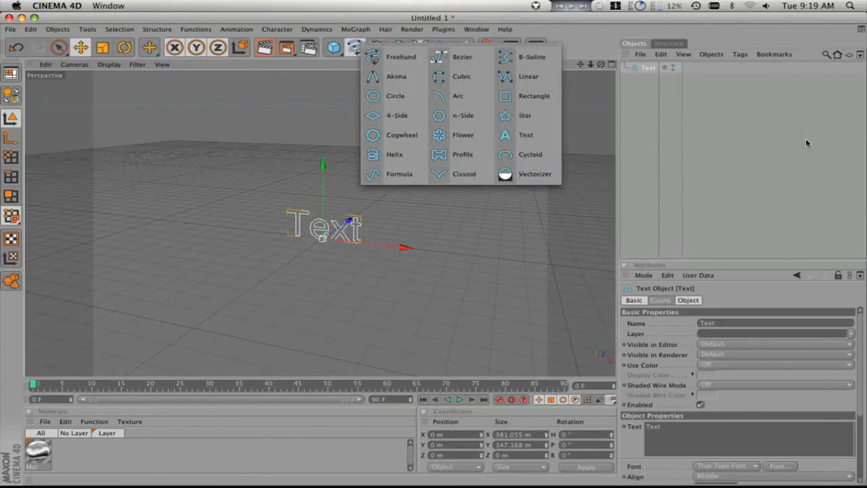
{"action": "left_click", "coordinate": [687, 300]}
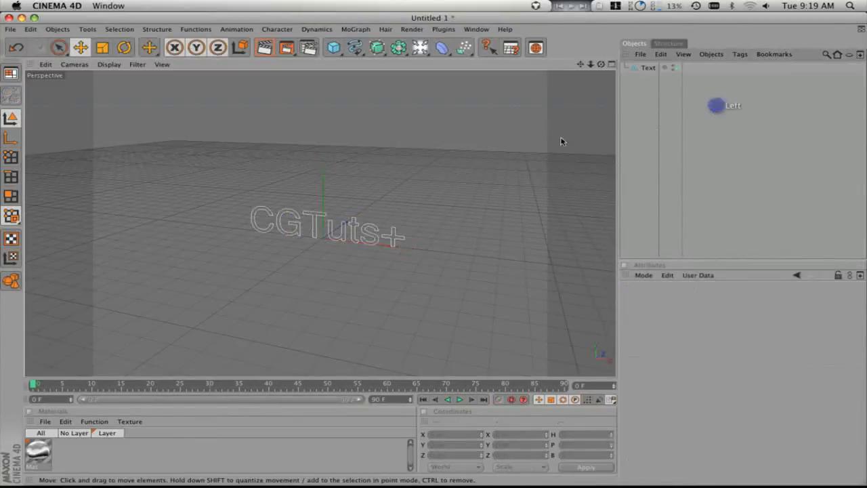
- Add an Extrude NURBS generator and parent the CGTuts+ text under it
{"action": "left_click", "coordinate": [377, 47]}
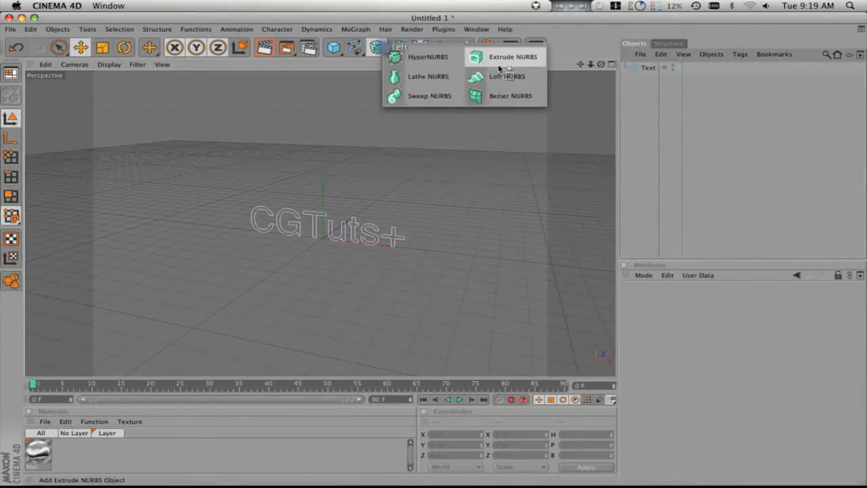
{"action": "left_click", "coordinate": [513, 56]}
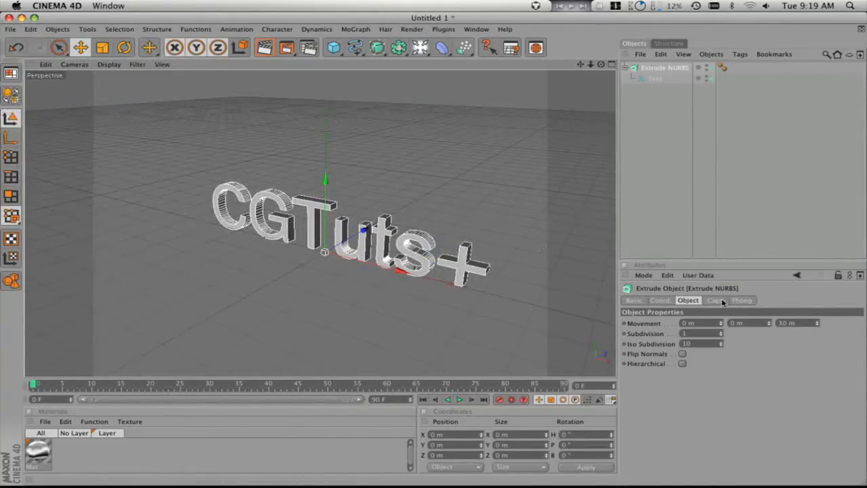
{"action": "left_click", "coordinate": [714, 300]}
{"action": "type", "text": "CGtutsPlus Lo.c4d"}
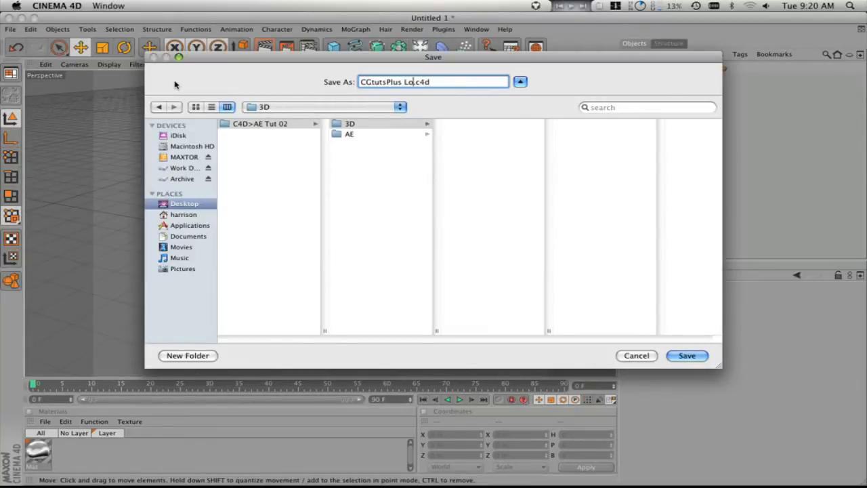
- Save the scene as 'CGtutsPlus Logo.c4d'
{"action": "left_click", "coordinate": [686, 355]}
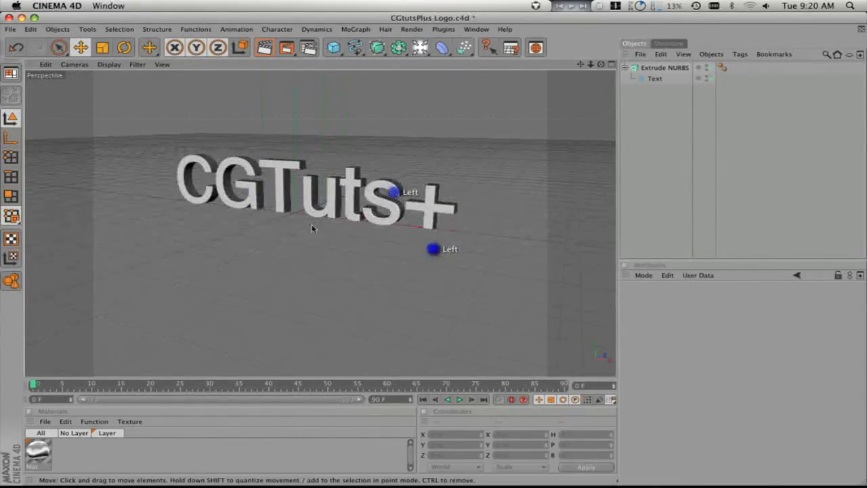
{"action": "left_click", "coordinate": [45, 422]}
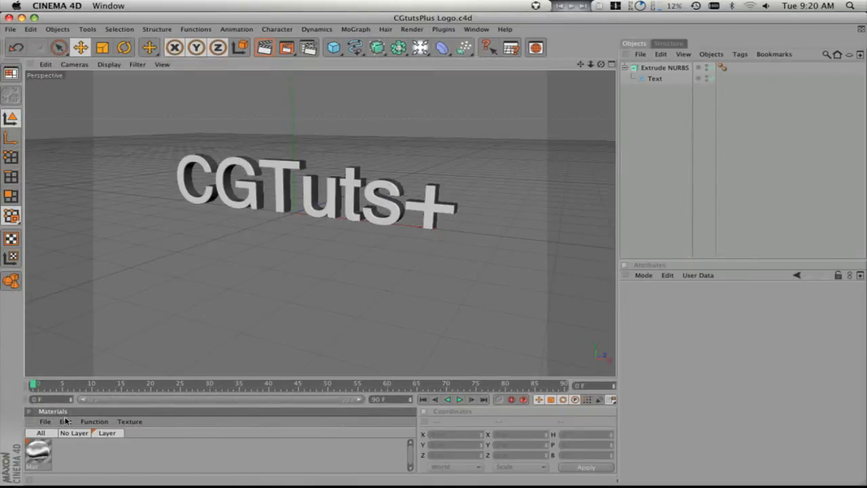
- Load the Basic wood001 material preset and apply it to the extruded letters
{"action": "left_click", "coordinate": [44, 420]}
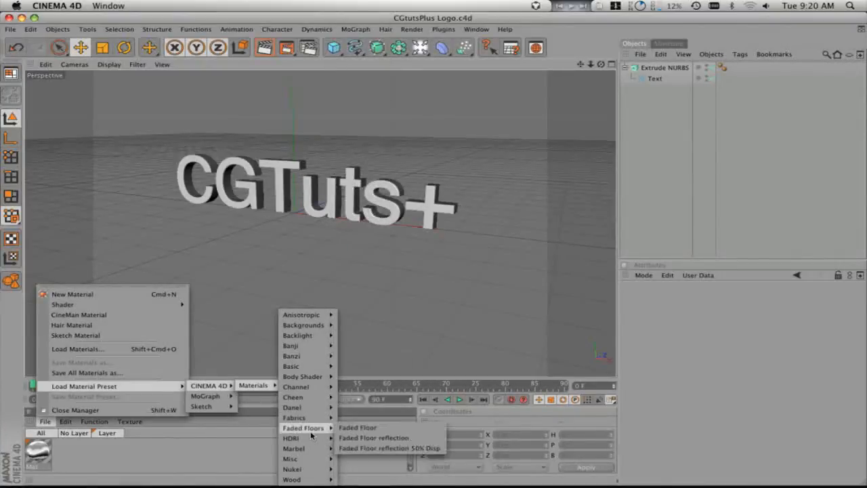
{"action": "mouse_move", "coordinate": [293, 448]}
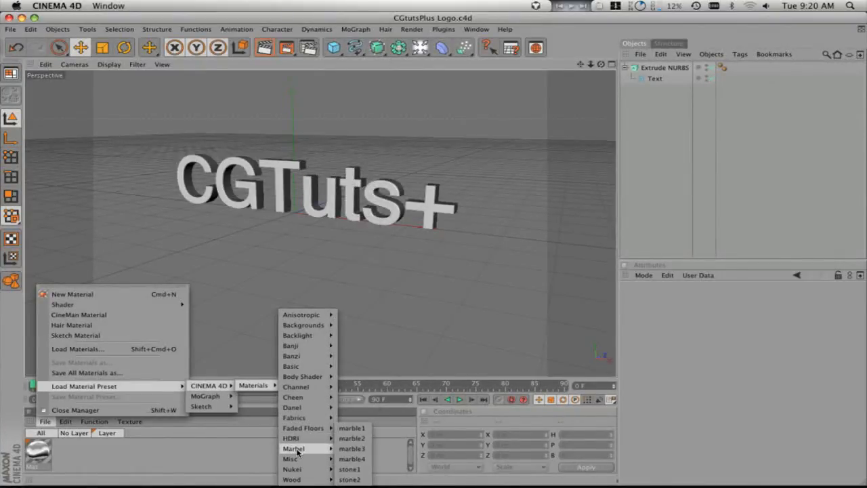
{"action": "mouse_move", "coordinate": [294, 479]}
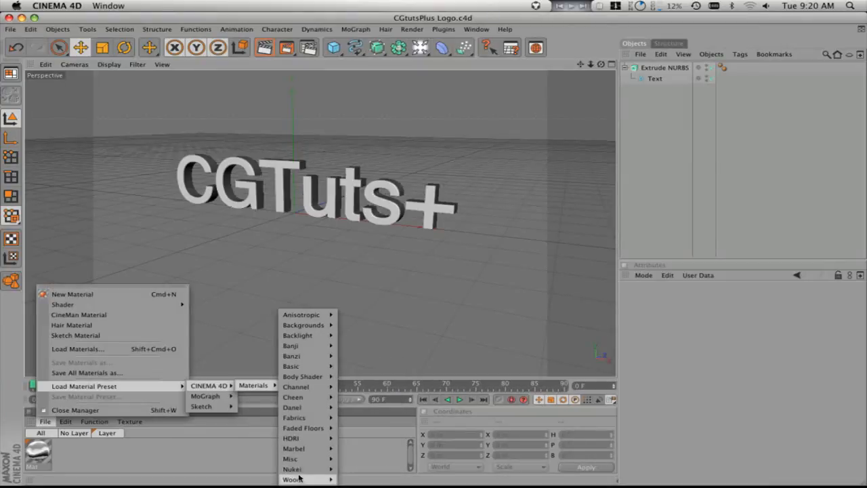
{"action": "mouse_move", "coordinate": [205, 395]}
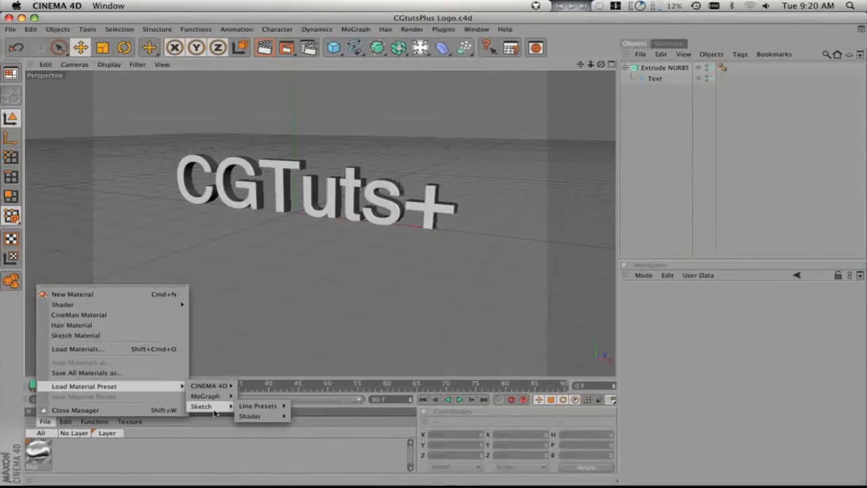
{"action": "mouse_move", "coordinate": [210, 386]}
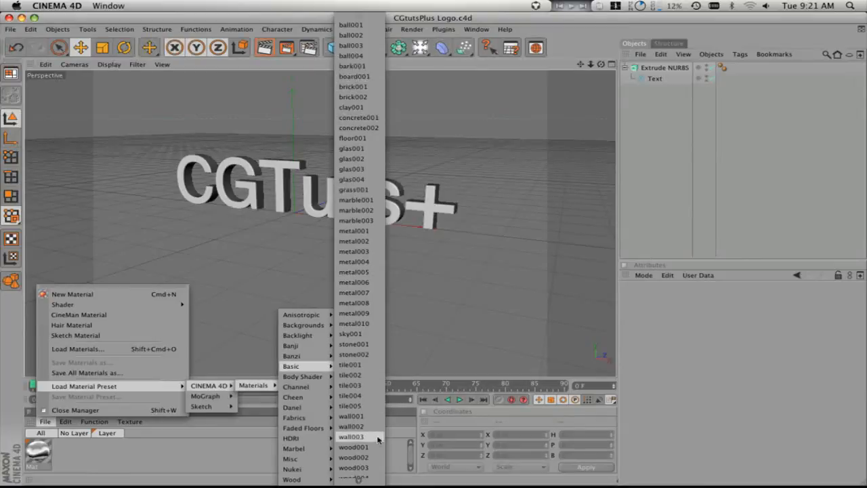
{"action": "scroll", "scroll_direction": "down", "scroll_amount": 3}
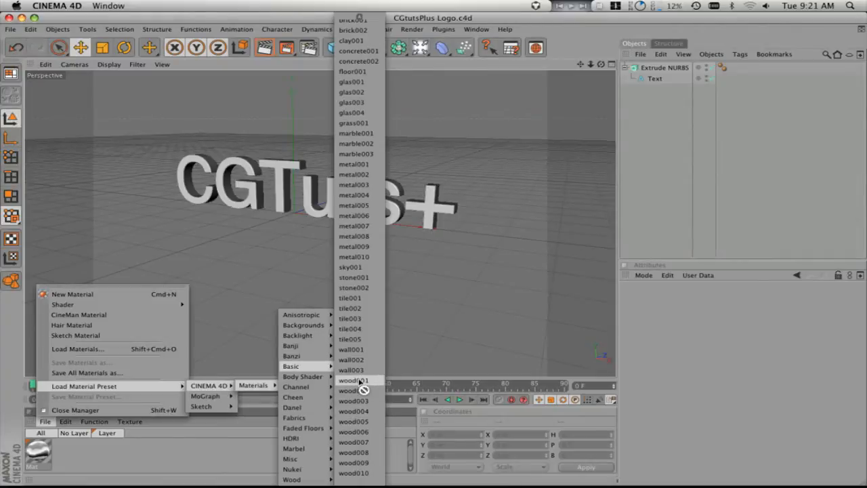
{"action": "left_click", "coordinate": [353, 381]}
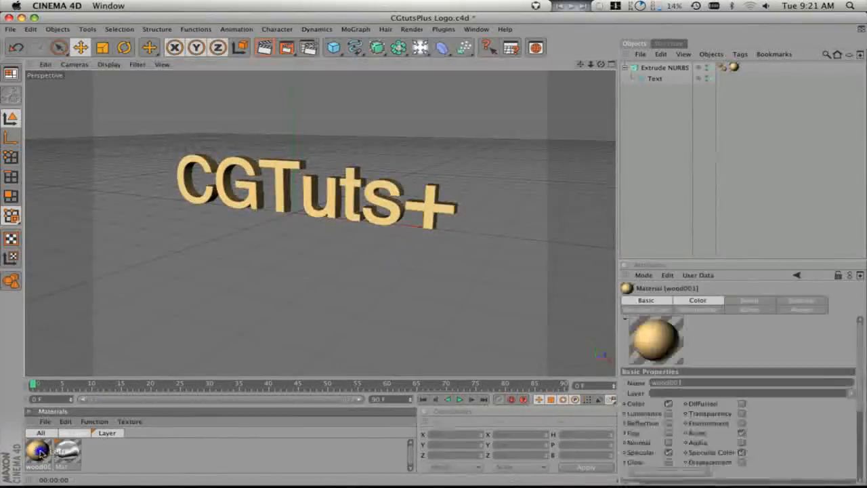
{"action": "double_click", "coordinate": [38, 452]}
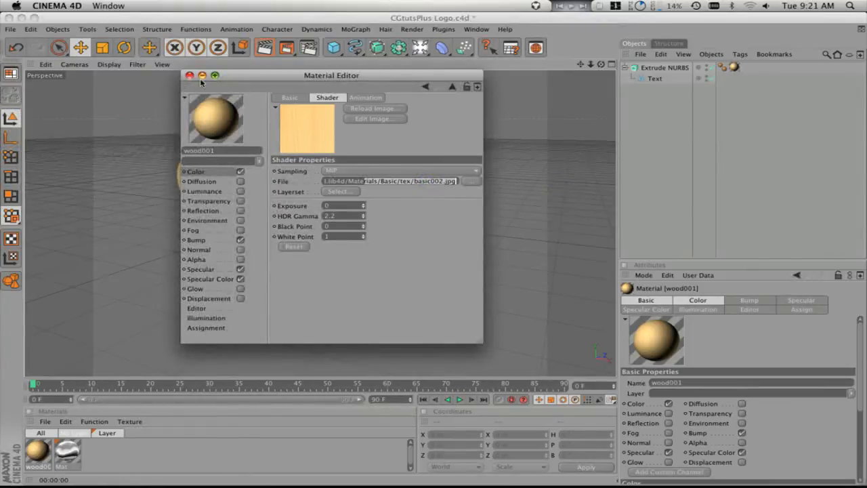
{"action": "left_click", "coordinate": [190, 75]}
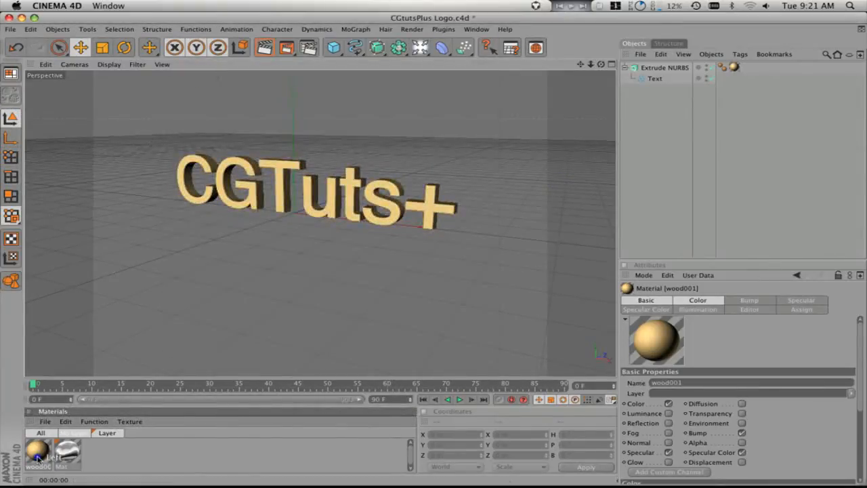
- Delete wood001, create a red Danel shader material, and edit the default Mat material
{"action": "left_click", "coordinate": [45, 421]}
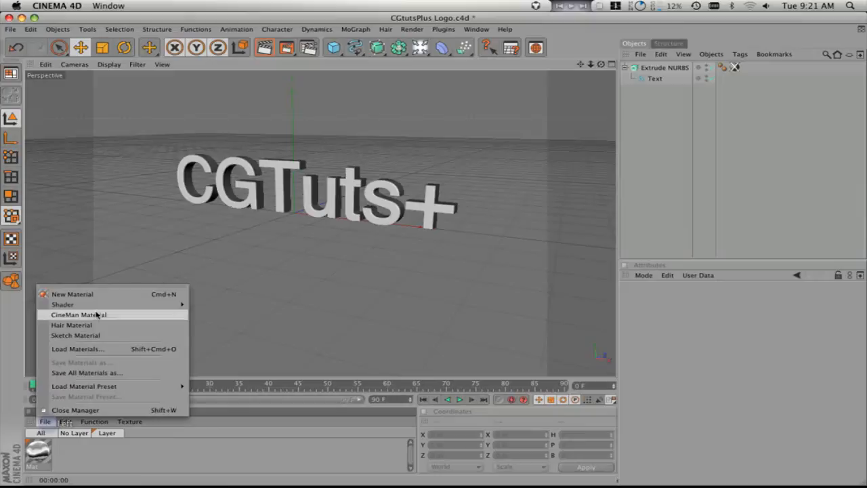
{"action": "mouse_move", "coordinate": [62, 304]}
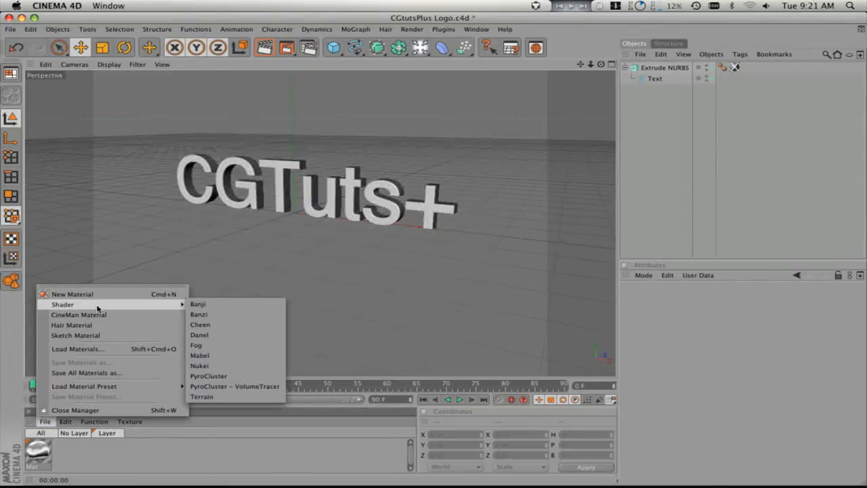
{"action": "mouse_move", "coordinate": [215, 308]}
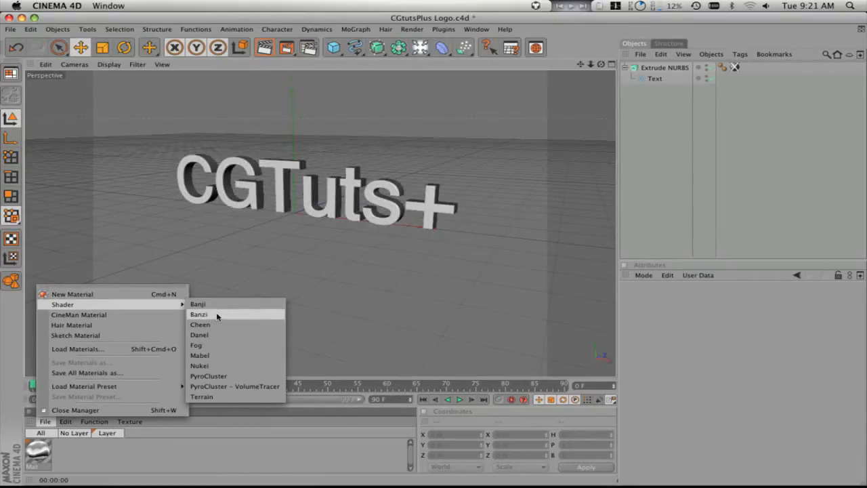
{"action": "mouse_move", "coordinate": [211, 335]}
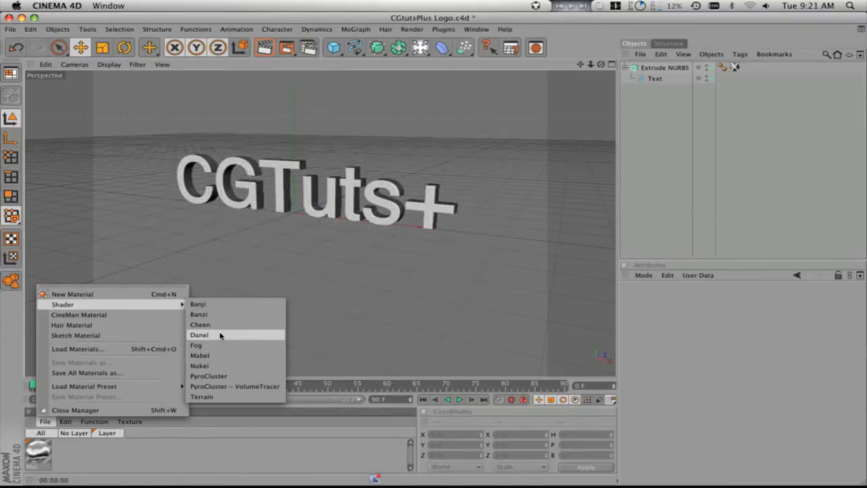
{"action": "left_click", "coordinate": [199, 334]}
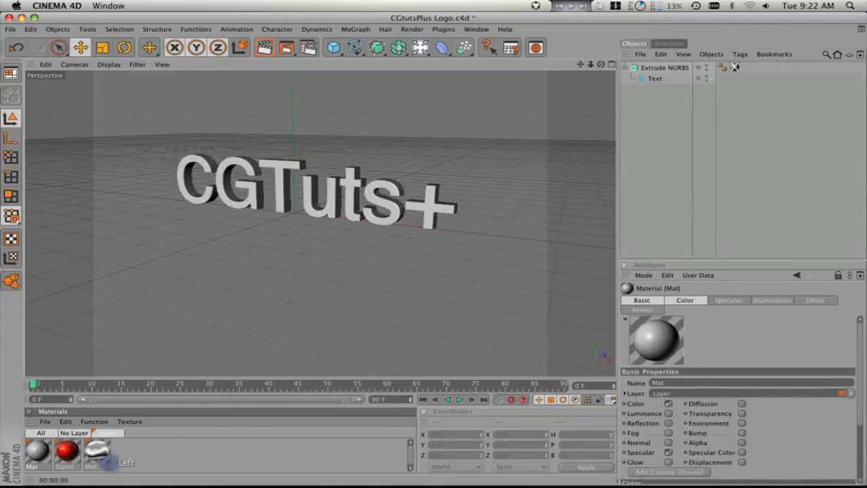
{"action": "double_click", "coordinate": [37, 452]}
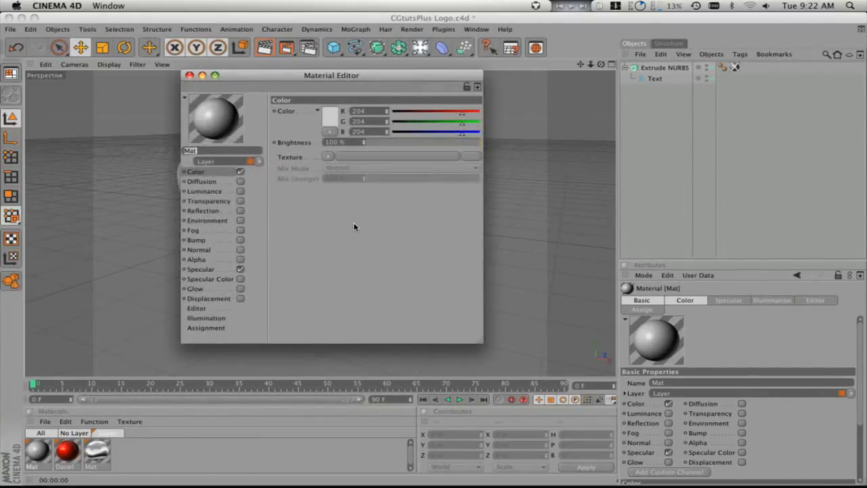
{"action": "mouse_move", "coordinate": [207, 225]}
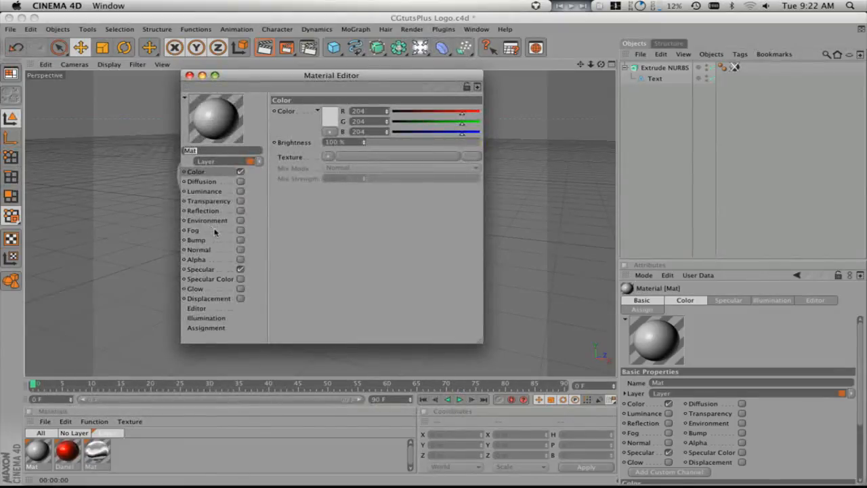
{"action": "mouse_move", "coordinate": [206, 273]}
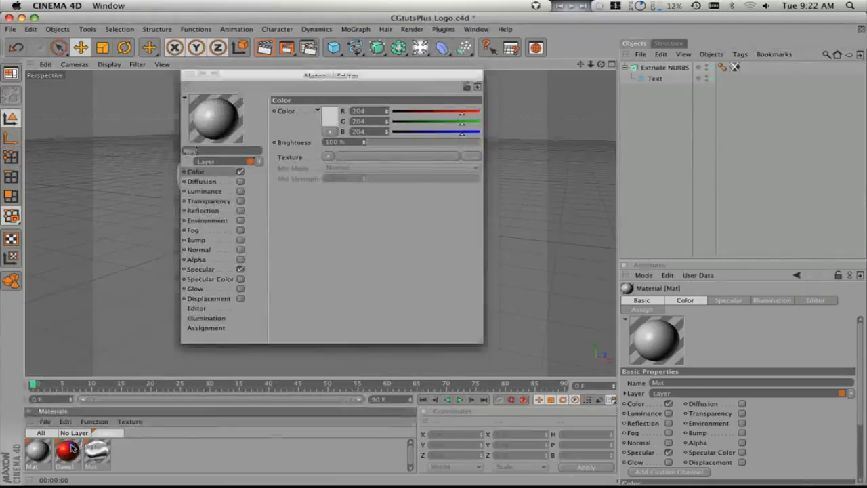
- Open the red Danel material and view its Roughness and Anisotropy settings
{"action": "left_click", "coordinate": [67, 452]}
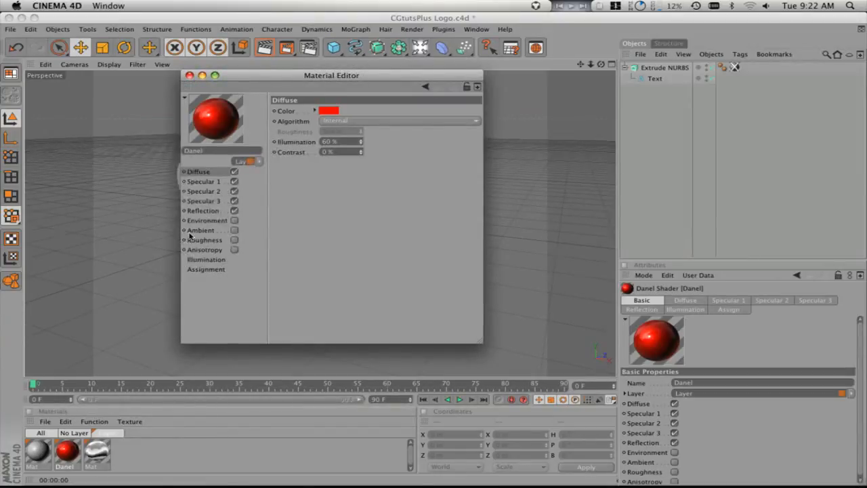
{"action": "left_click", "coordinate": [205, 239]}
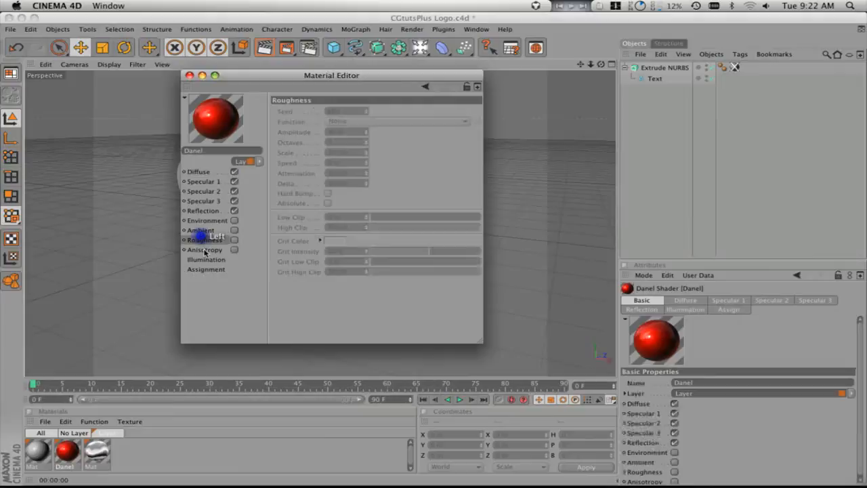
{"action": "left_click", "coordinate": [205, 249]}
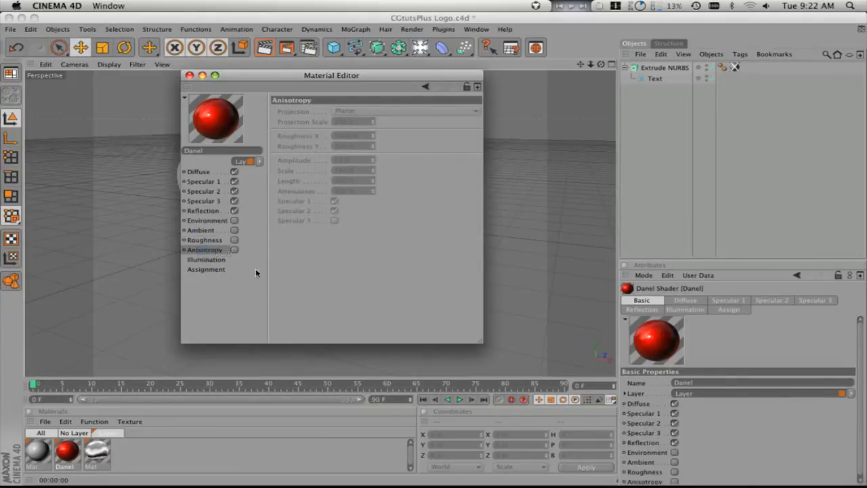
{"action": "mouse_move", "coordinate": [249, 267]}
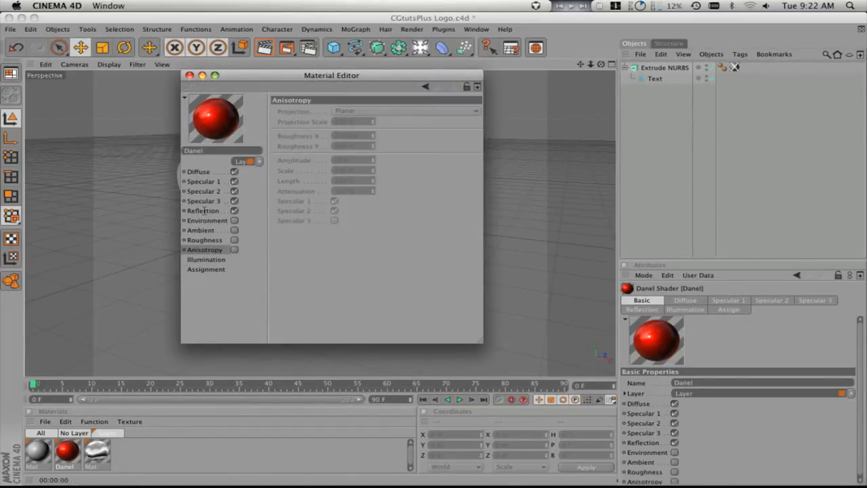
- Set the Danel reflection Edge Intensity to 75% and keep the reflection colour white
{"action": "left_click", "coordinate": [204, 210]}
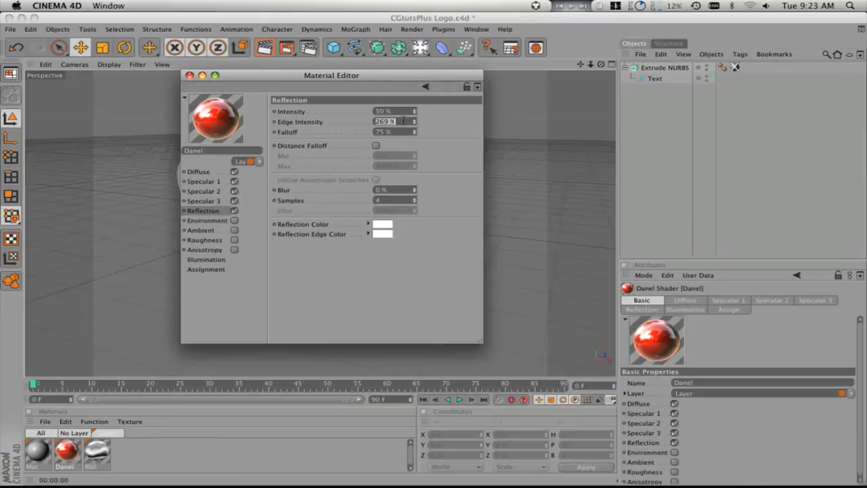
{"action": "type", "text": "75 %"}
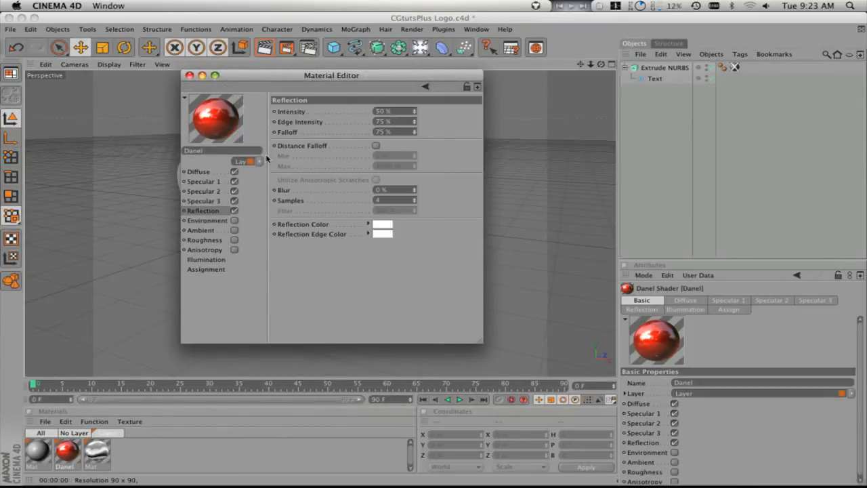
{"action": "left_click", "coordinate": [383, 224]}
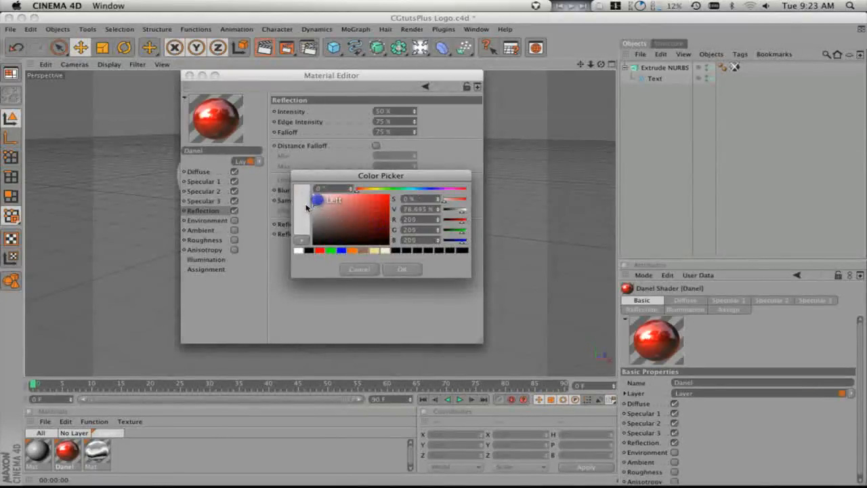
{"action": "left_click", "coordinate": [401, 268]}
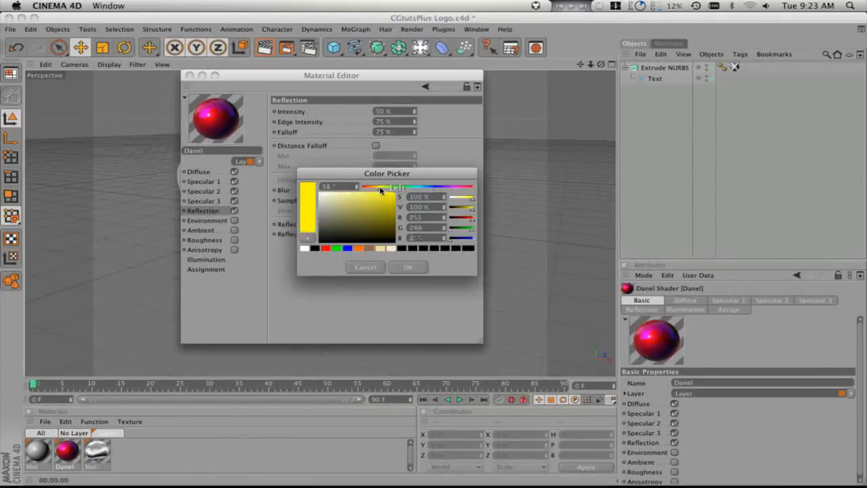
{"action": "left_click", "coordinate": [407, 267]}
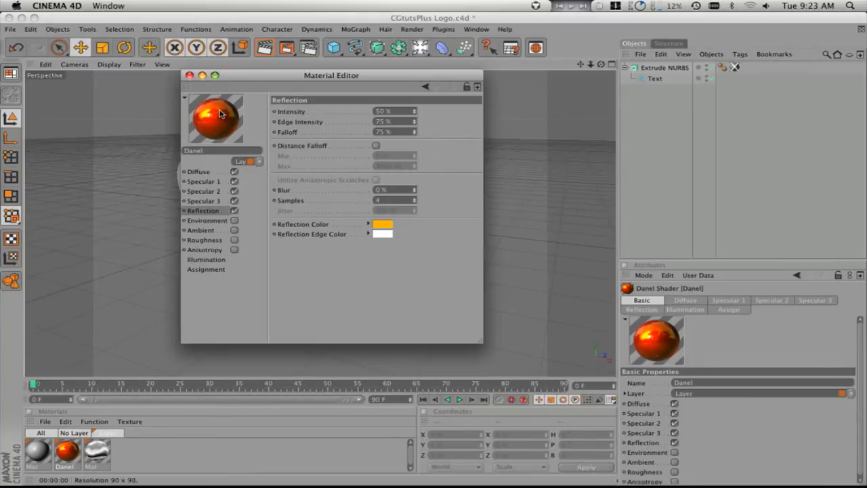
{"action": "left_click", "coordinate": [383, 225]}
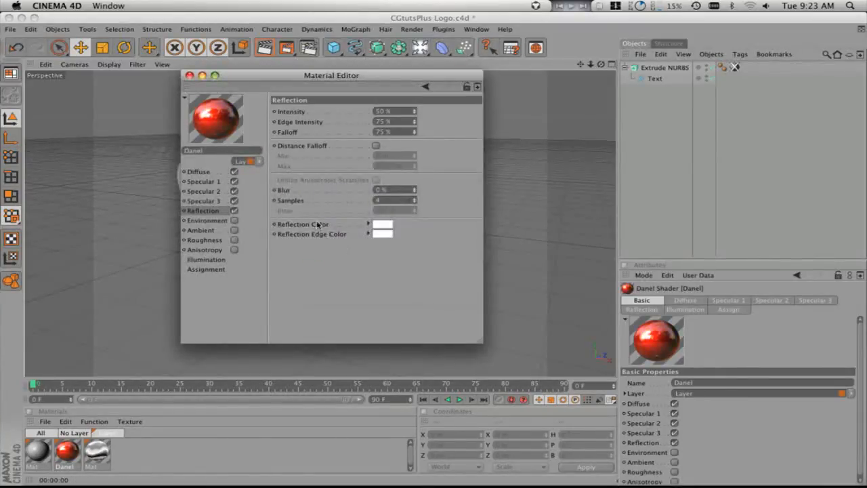
- Toggle Distance Falloff on and back off, then close the Material Editor
{"action": "left_click", "coordinate": [377, 146]}
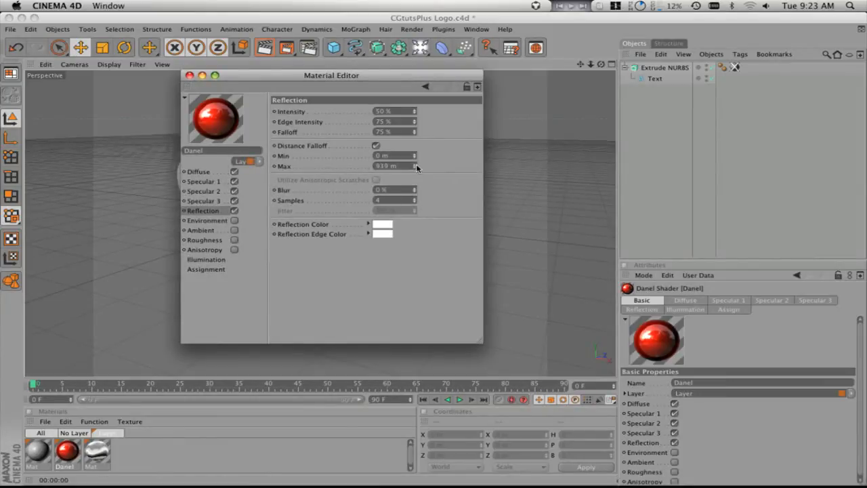
{"action": "left_click", "coordinate": [376, 145]}
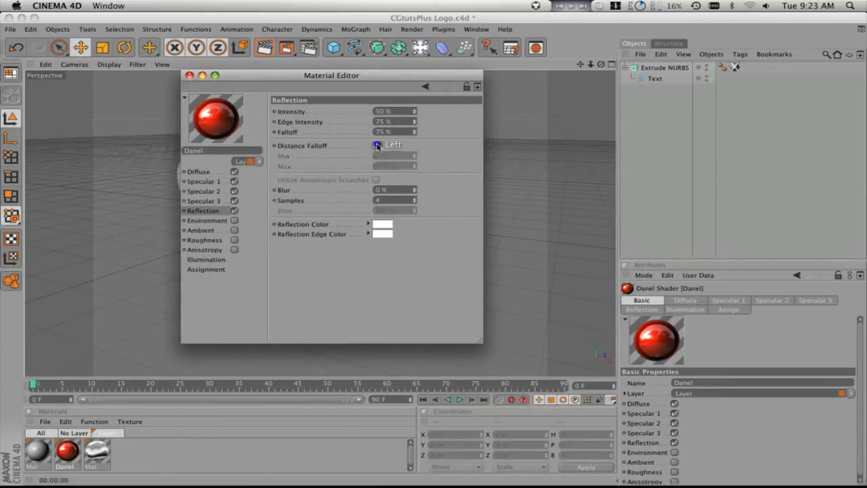
{"action": "left_click", "coordinate": [376, 145]}
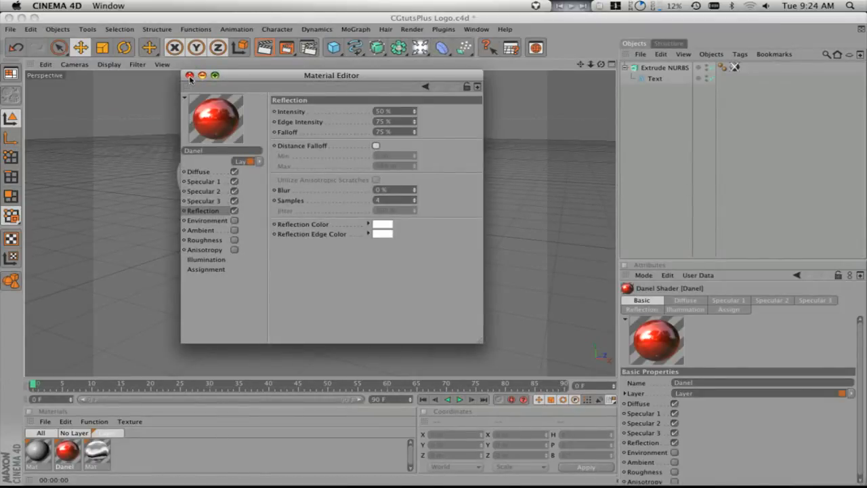
{"action": "left_click", "coordinate": [189, 75]}
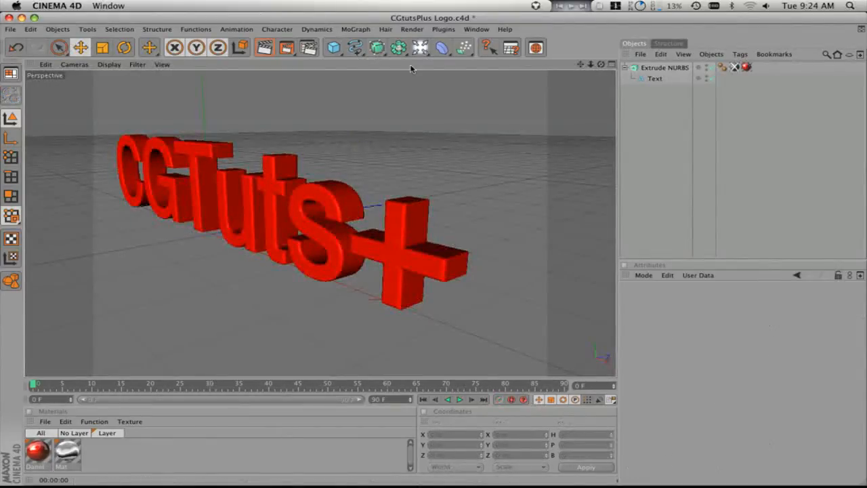
- Choose an anti-aliasing quality mode on the Render Settings Anti-Aliasing page
{"action": "left_click", "coordinate": [412, 29]}
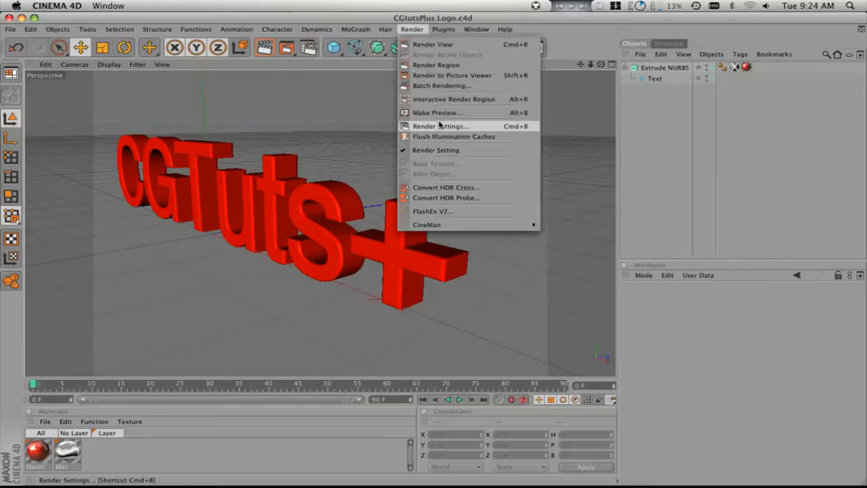
{"action": "left_click", "coordinate": [440, 126]}
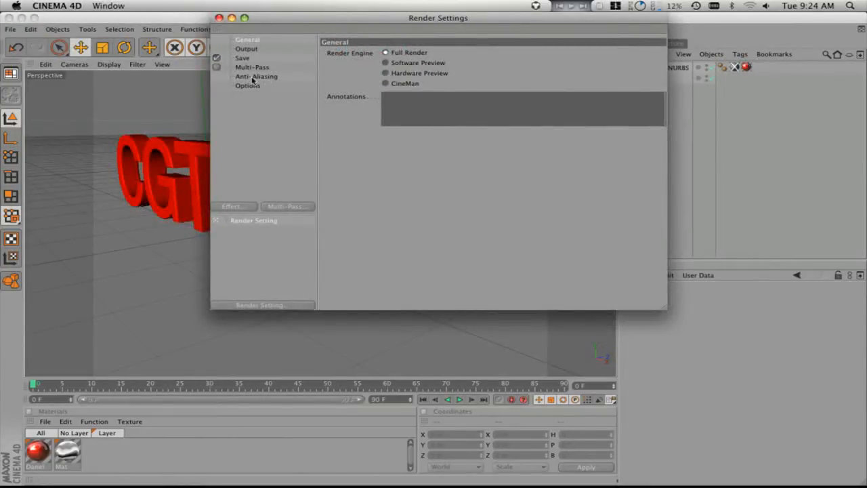
{"action": "left_click", "coordinate": [256, 76]}
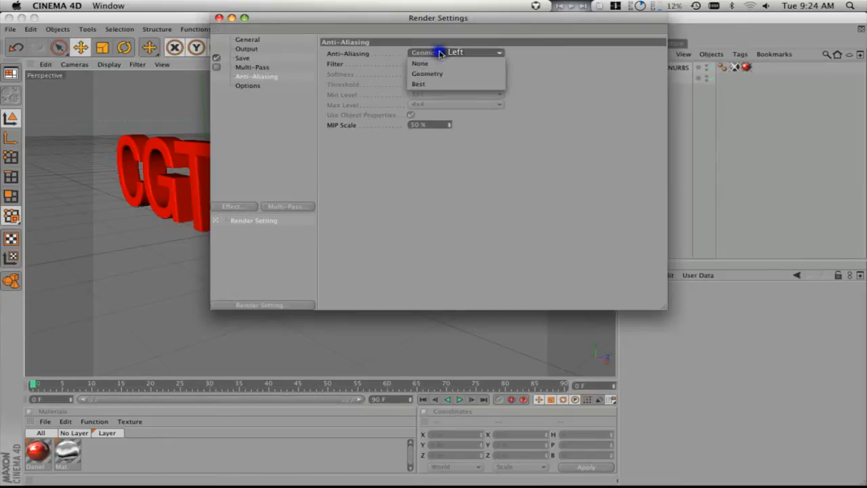
{"action": "left_click", "coordinate": [419, 83]}
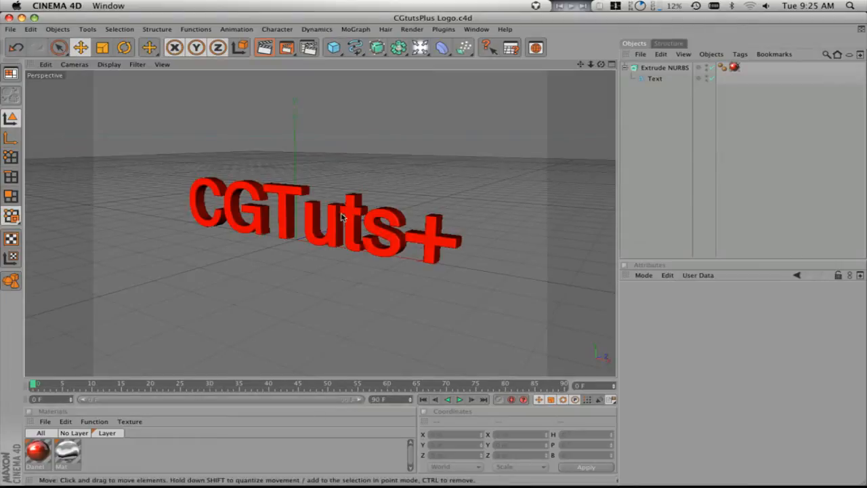
{"action": "mouse_move", "coordinate": [441, 209]}
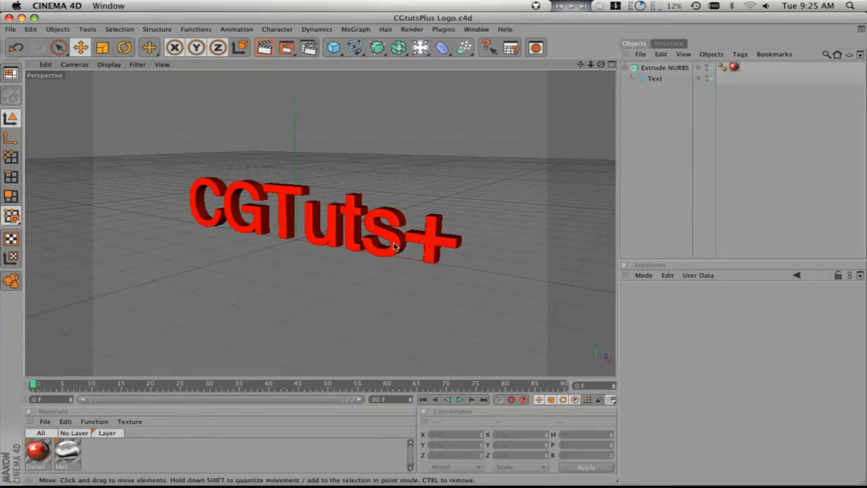
{"action": "mouse_move", "coordinate": [454, 361]}
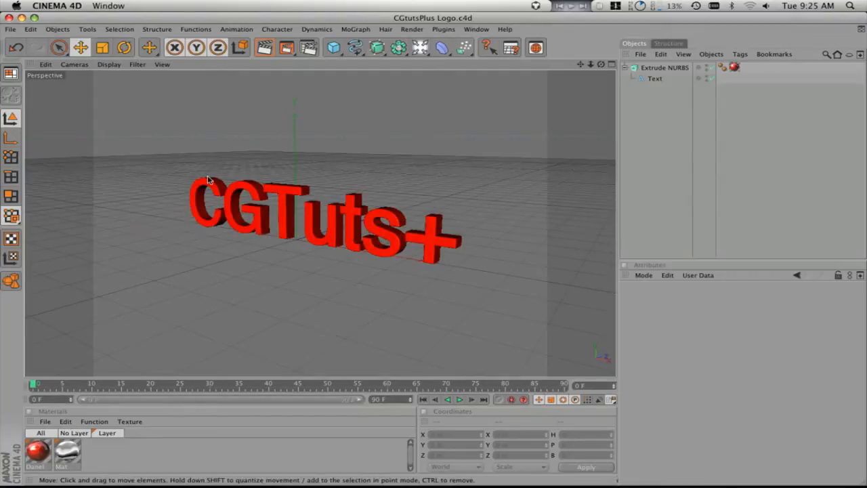
- Select the CGTuts+ text, collapse the Extrude NURBS hierarchy, and show the scene objects palette
{"action": "left_click", "coordinate": [665, 67]}
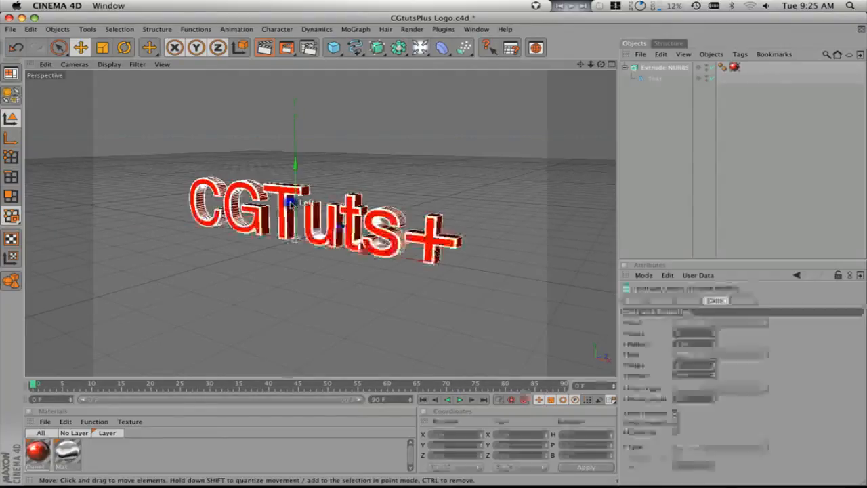
{"action": "left_click", "coordinate": [655, 79]}
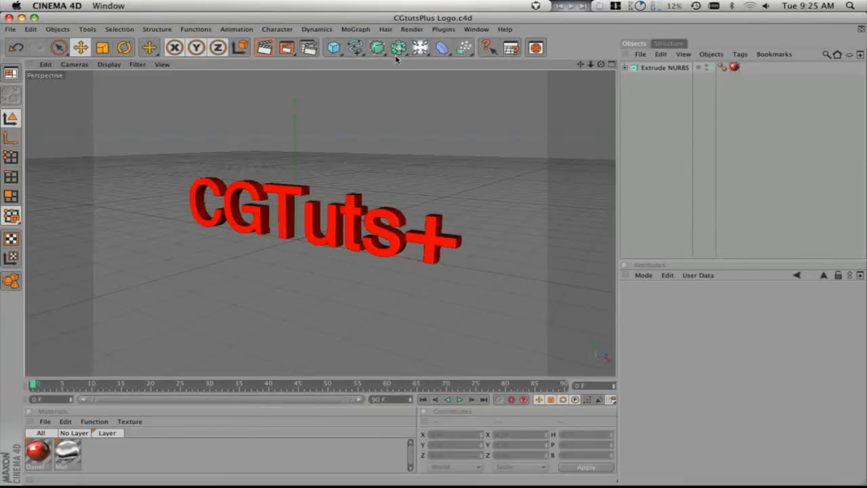
{"action": "left_click", "coordinate": [420, 48]}
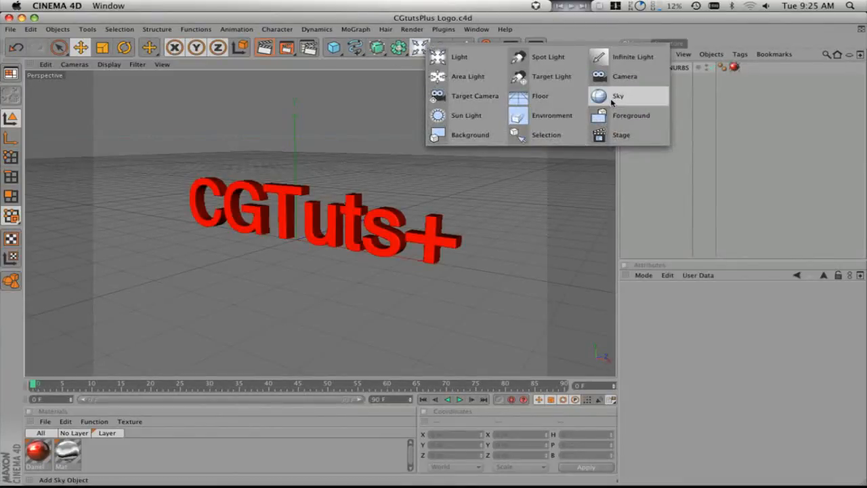
- Add a Sky object to the scene from the scene objects palette
{"action": "left_click", "coordinate": [617, 95]}
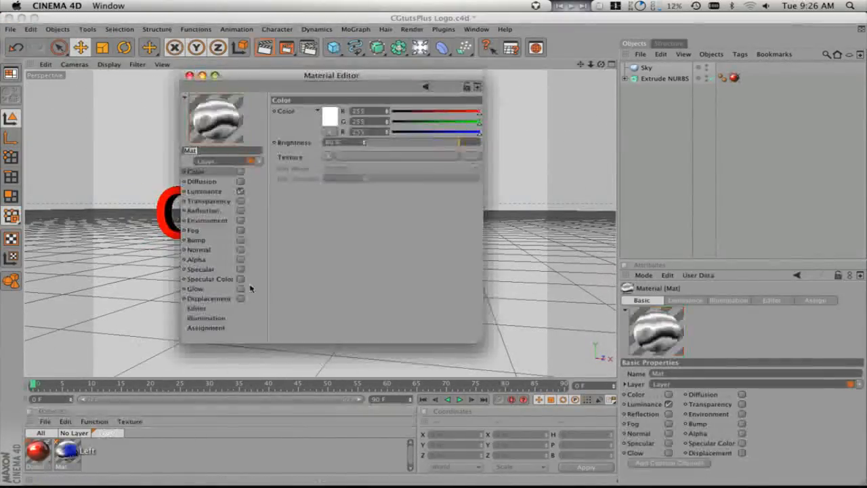
- Raise the luminance noise shader's turbulence from 10% to 90% in an enlarged editor
{"action": "left_click", "coordinate": [201, 191]}
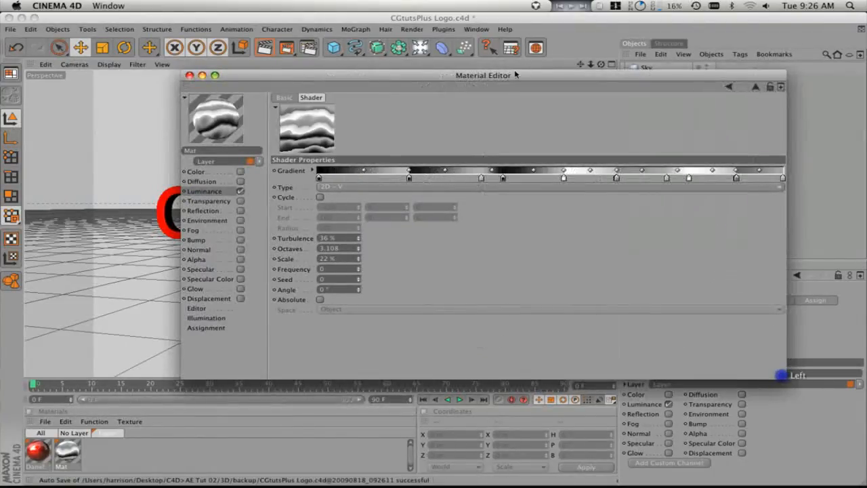
{"action": "left_click_drag", "start_coordinate": [487, 76], "coordinate": [431, 76]}
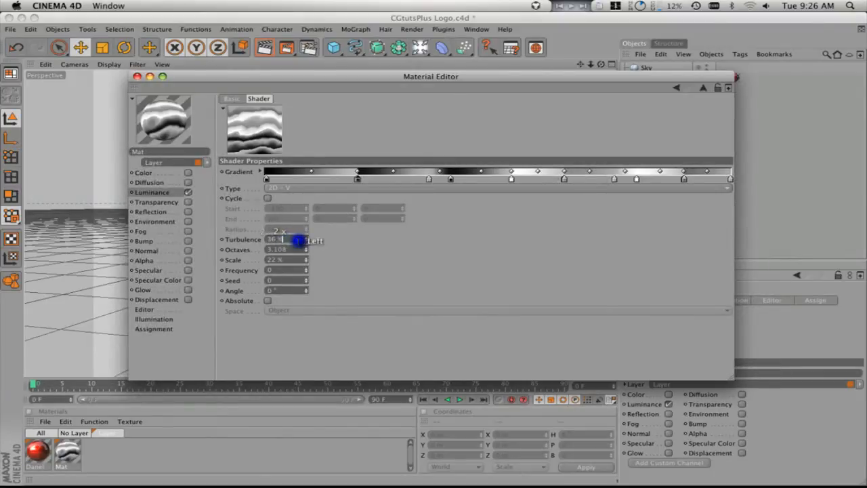
{"action": "type", "text": "10"}
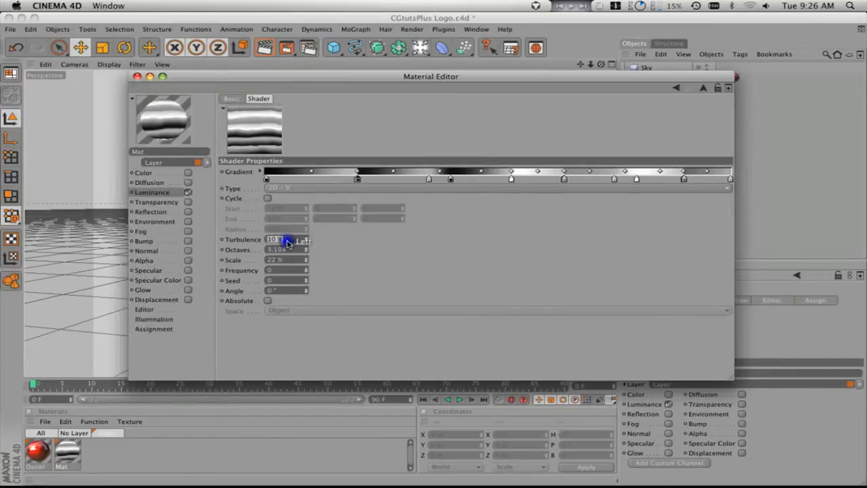
{"action": "left_click_drag", "start_coordinate": [274, 239], "coordinate": [284, 239]}
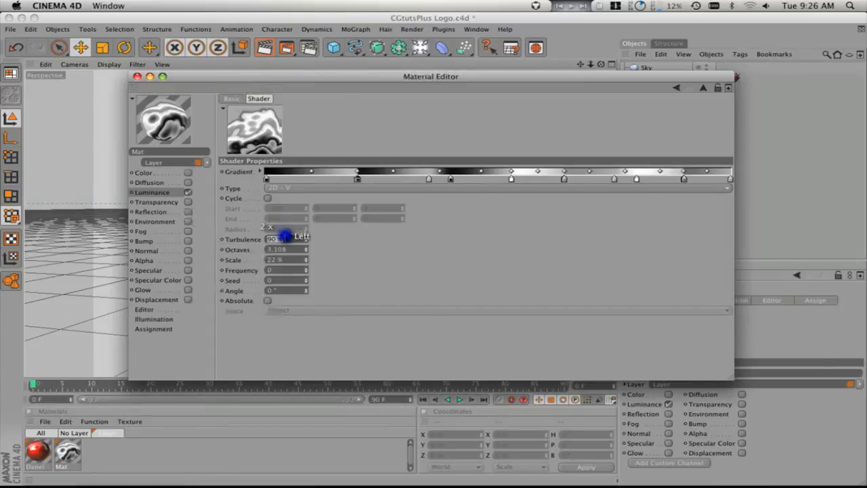
{"action": "left_click_drag", "start_coordinate": [278, 238], "coordinate": [285, 237]}
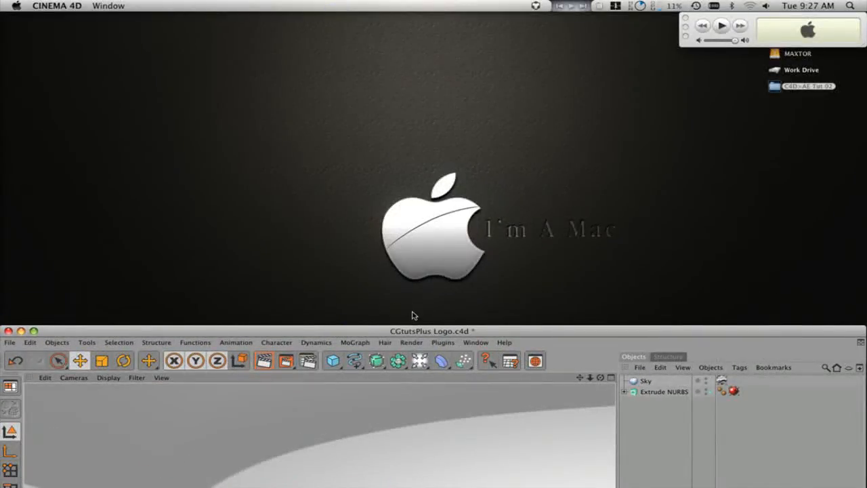
{"action": "mouse_move", "coordinate": [399, 232]}
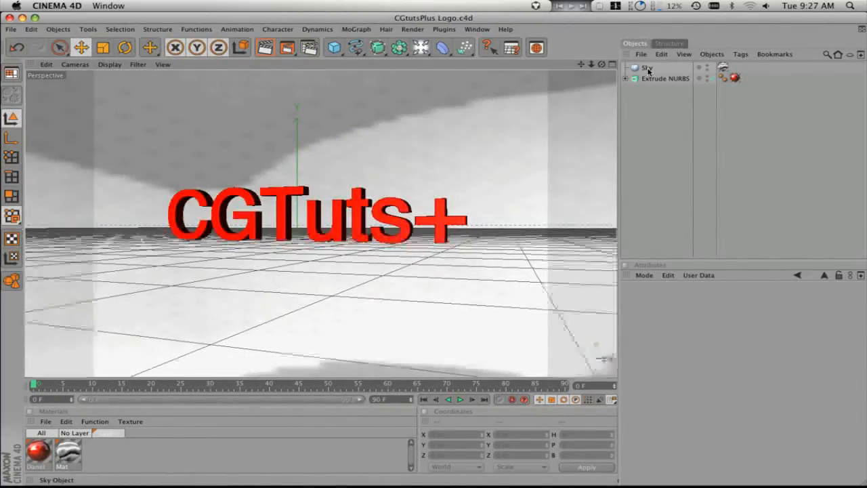
- Add a Compositing tag to the Sky and view its Basic properties
{"action": "right_click", "coordinate": [649, 67]}
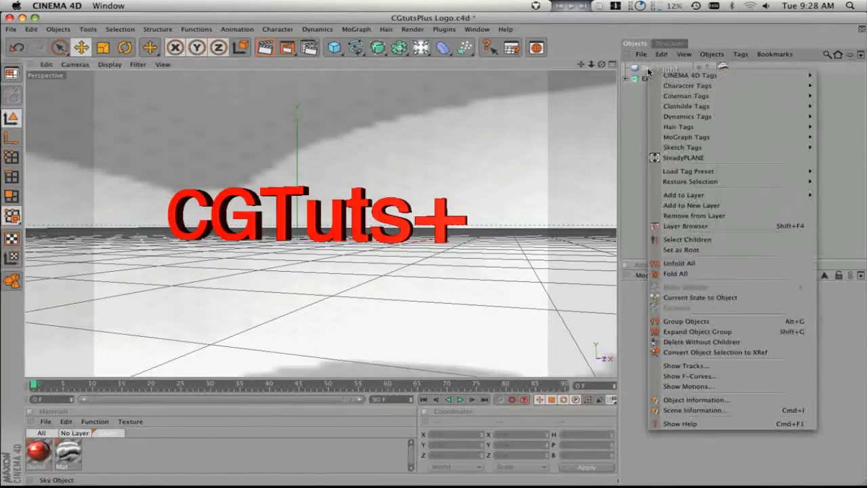
{"action": "mouse_move", "coordinate": [689, 75]}
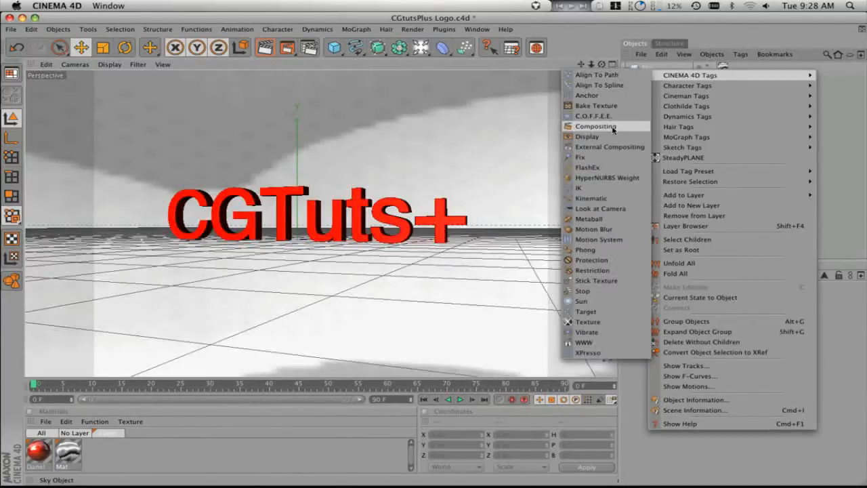
{"action": "left_click", "coordinate": [596, 126]}
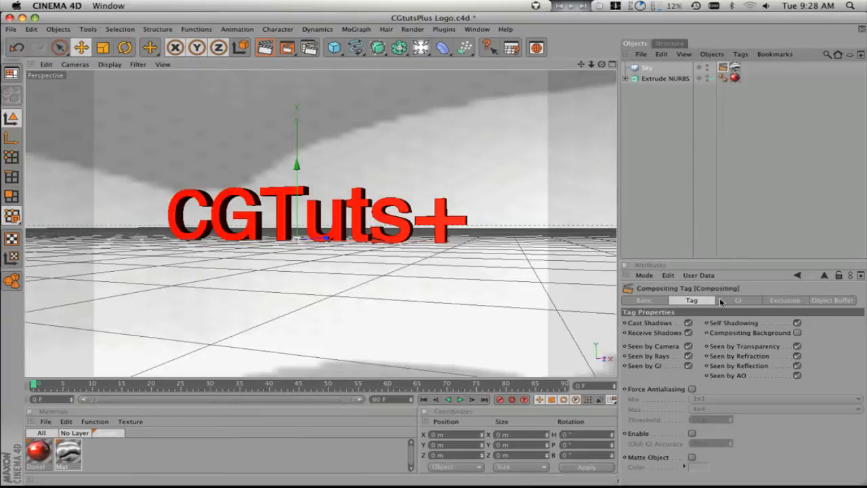
{"action": "left_click", "coordinate": [644, 300]}
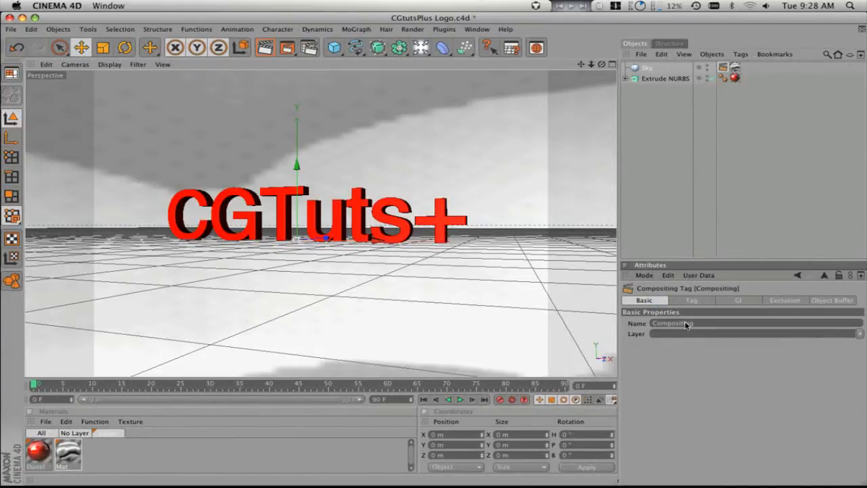
{"action": "left_click", "coordinate": [859, 333]}
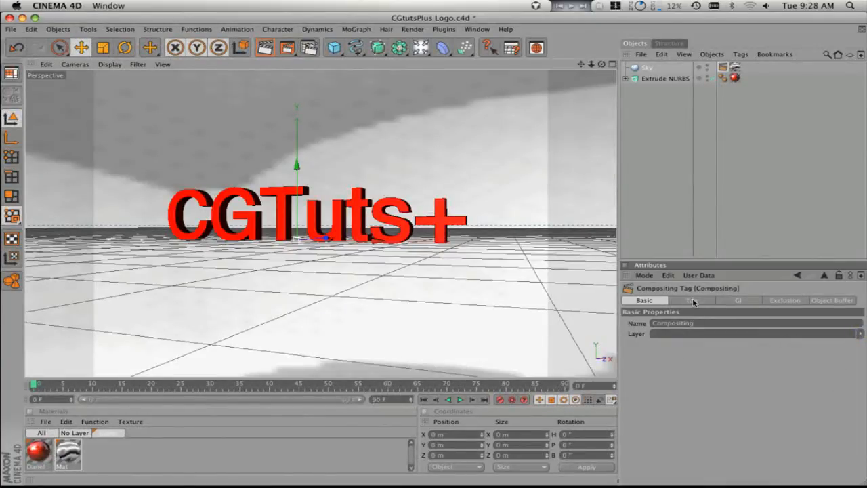
- Browse the tag's GI, Object Buffer and Exclusion tabs, then add an omni light
{"action": "left_click", "coordinate": [737, 300]}
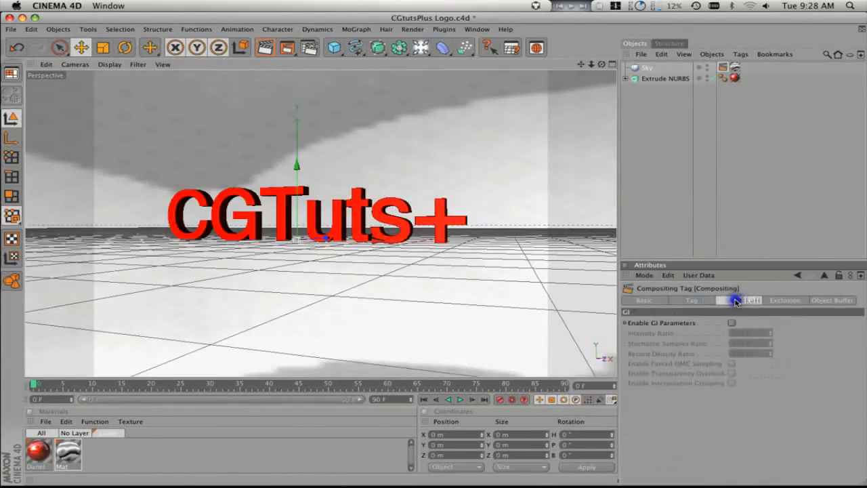
{"action": "left_click", "coordinate": [832, 300]}
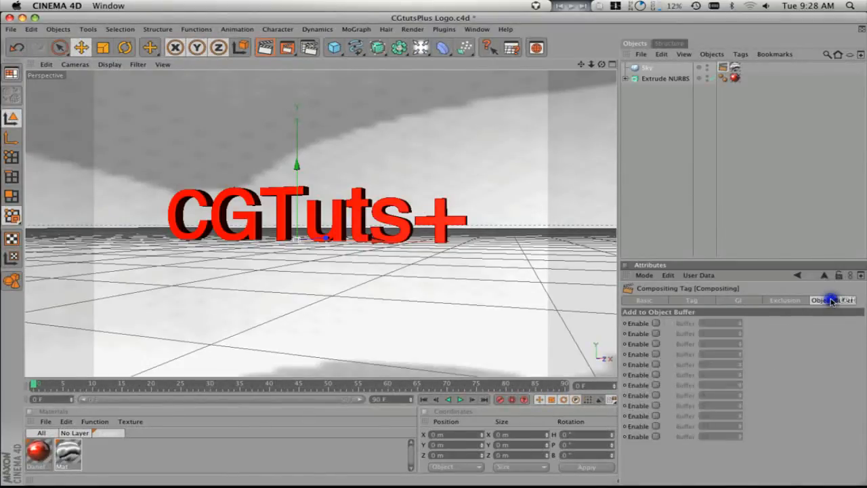
{"action": "left_click", "coordinate": [785, 301]}
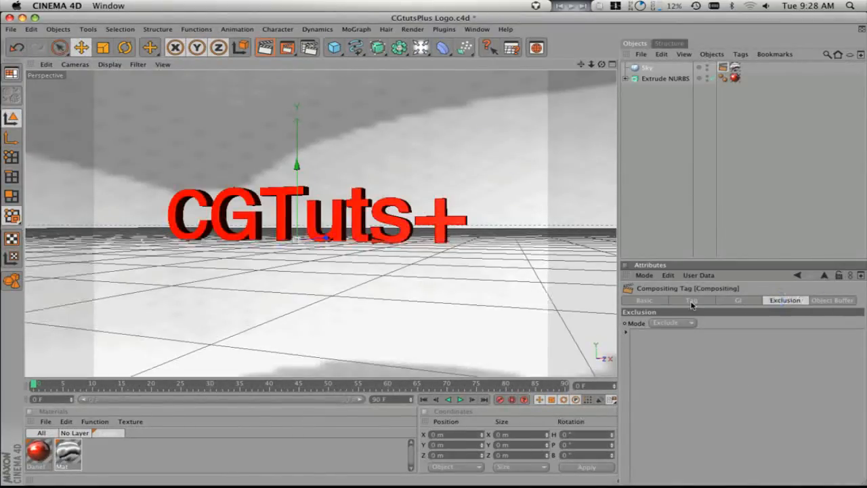
{"action": "left_click", "coordinate": [785, 300]}
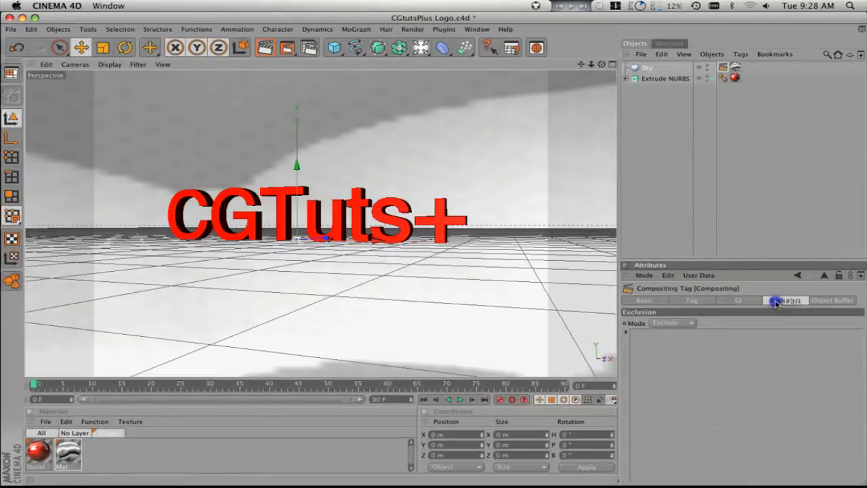
{"action": "left_click", "coordinate": [785, 300]}
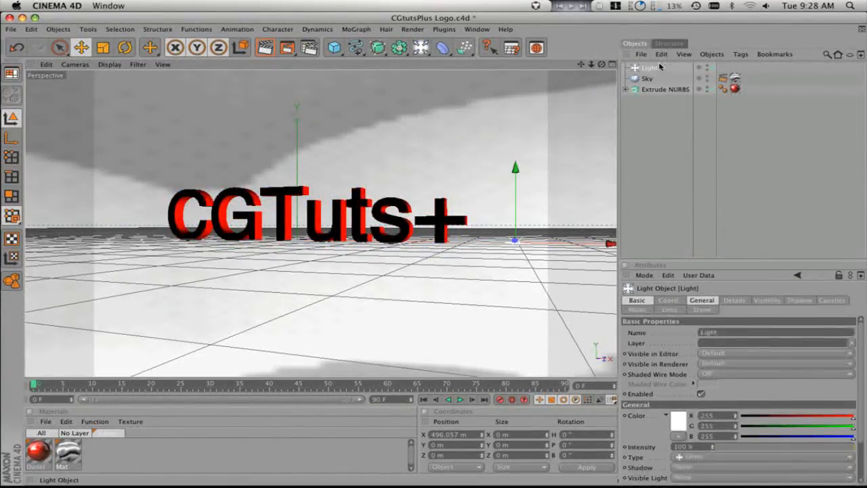
- Select the Sky's Compositing tag and show its Tag properties in the Attributes Manager
{"action": "left_click", "coordinate": [701, 309]}
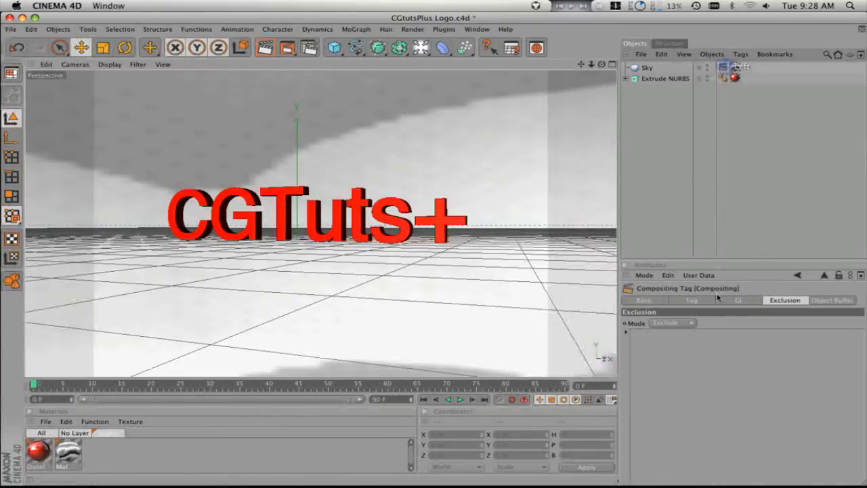
{"action": "left_click", "coordinate": [692, 300]}
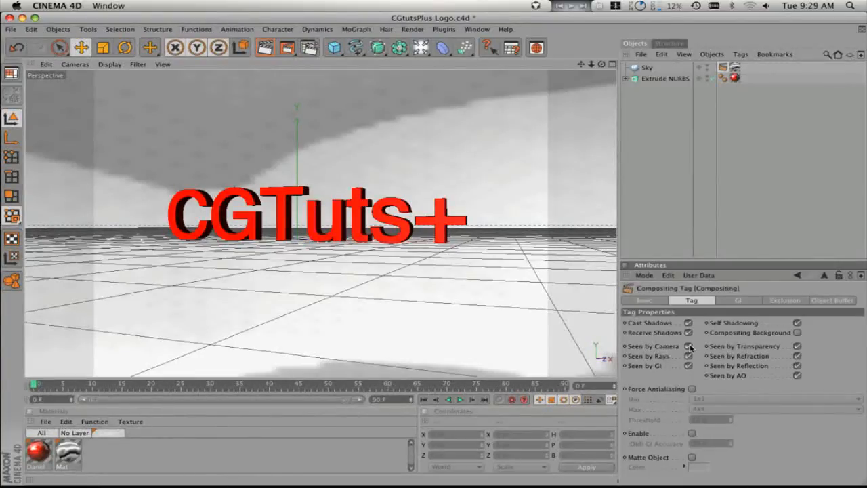
- Uncheck Seen by Camera on the Sky's Compositing tag and render the viewport
{"action": "left_click", "coordinate": [689, 345]}
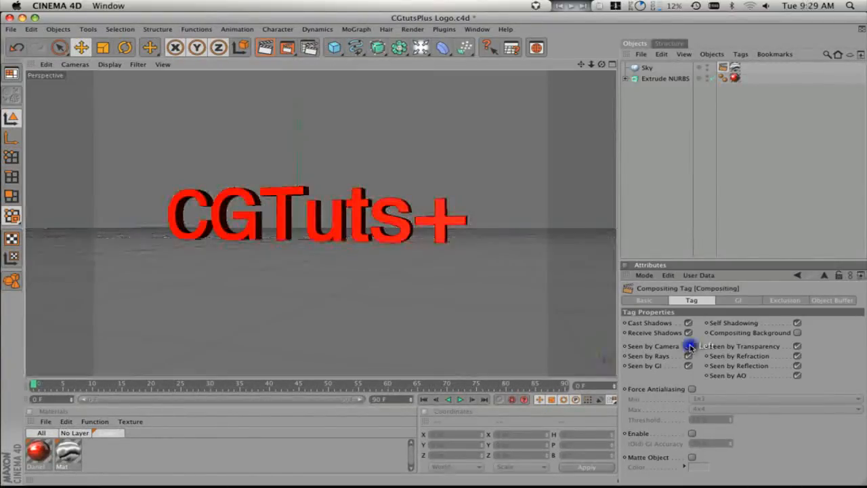
{"action": "left_click", "coordinate": [690, 345]}
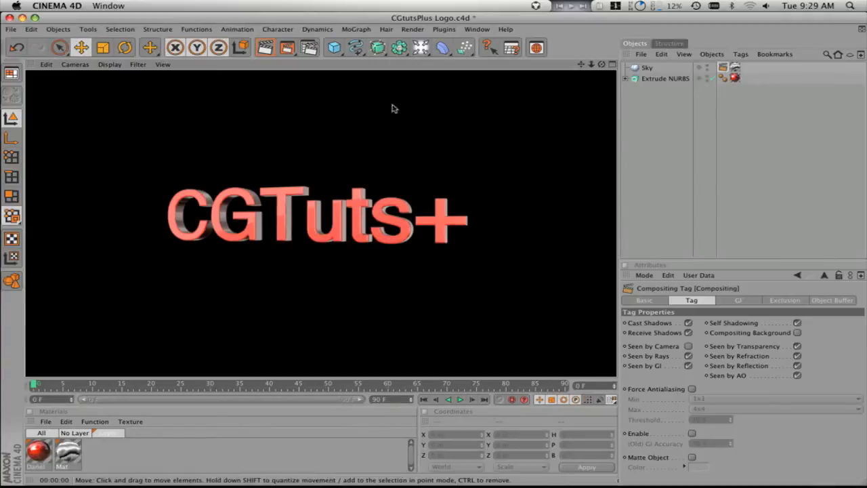
{"action": "mouse_move", "coordinate": [332, 185]}
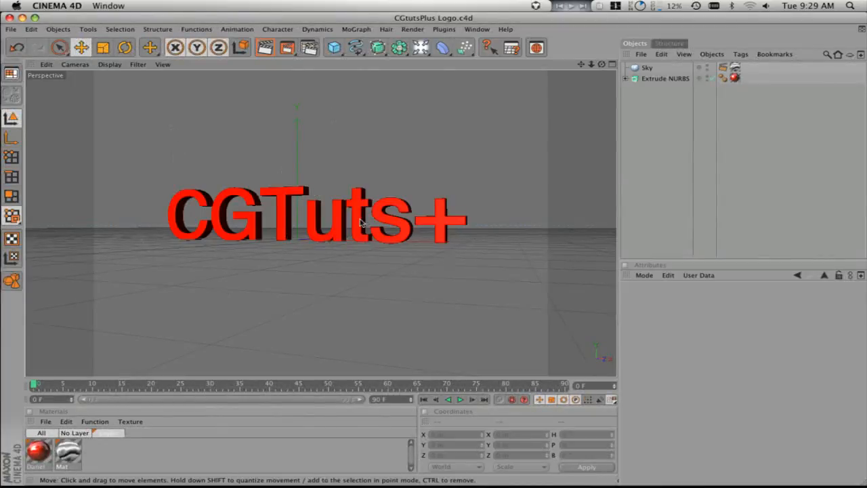
{"action": "mouse_move", "coordinate": [136, 214]}
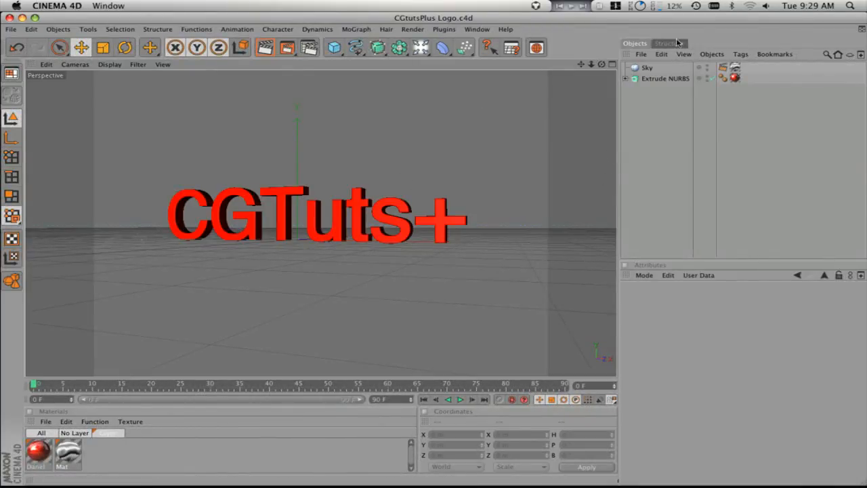
- Add two omni lights and place them left and right of the CGTuts+ text
{"action": "left_click", "coordinate": [665, 78]}
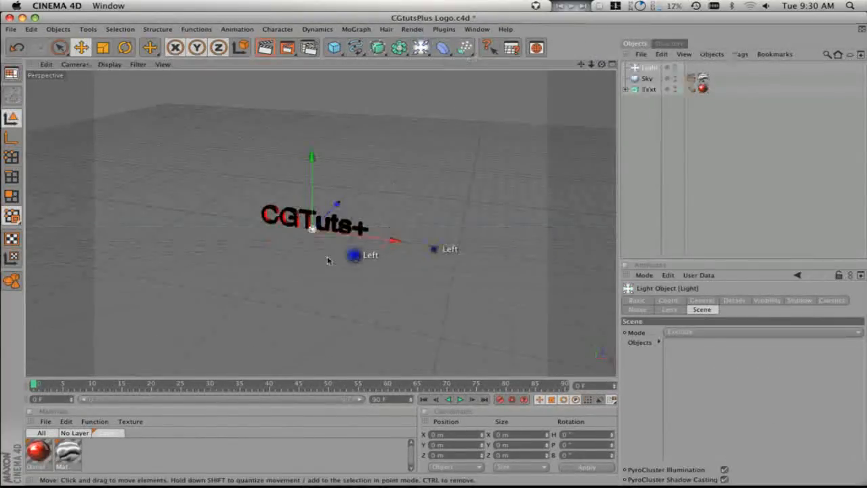
{"action": "left_click", "coordinate": [648, 89]}
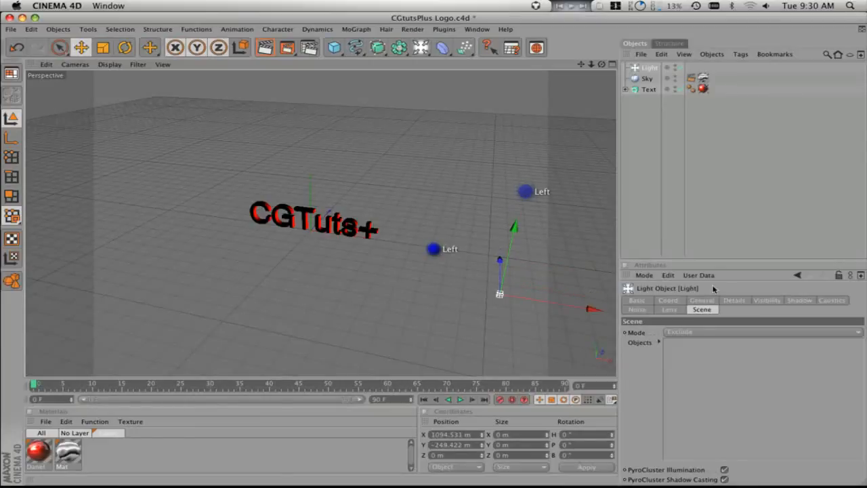
{"action": "left_click", "coordinate": [702, 300]}
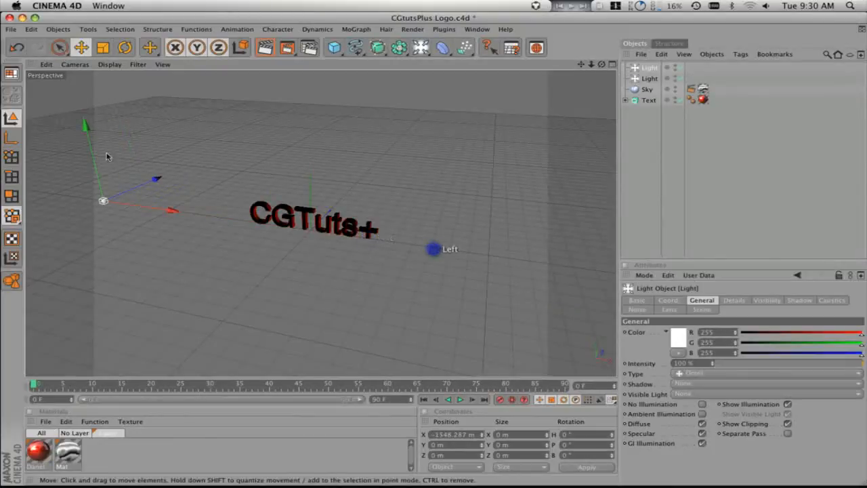
{"action": "left_click_drag", "start_coordinate": [434, 248], "coordinate": [149, 112]}
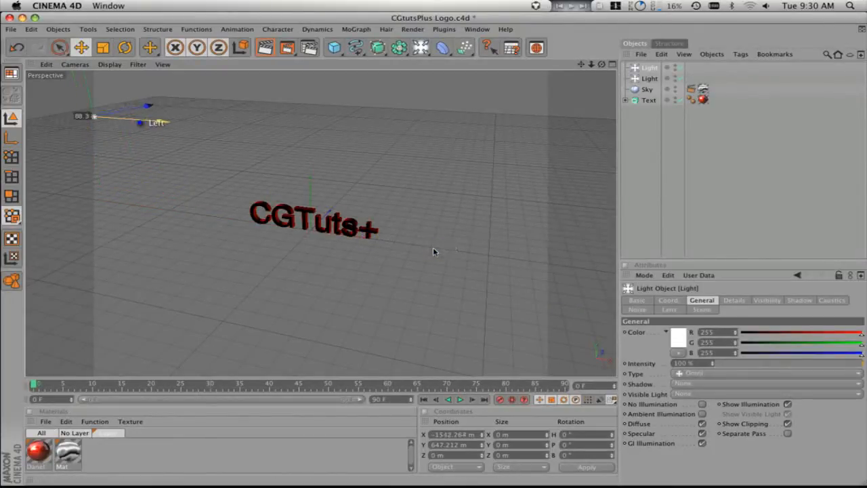
{"action": "left_click_drag", "start_coordinate": [713, 364], "coordinate": [787, 363]}
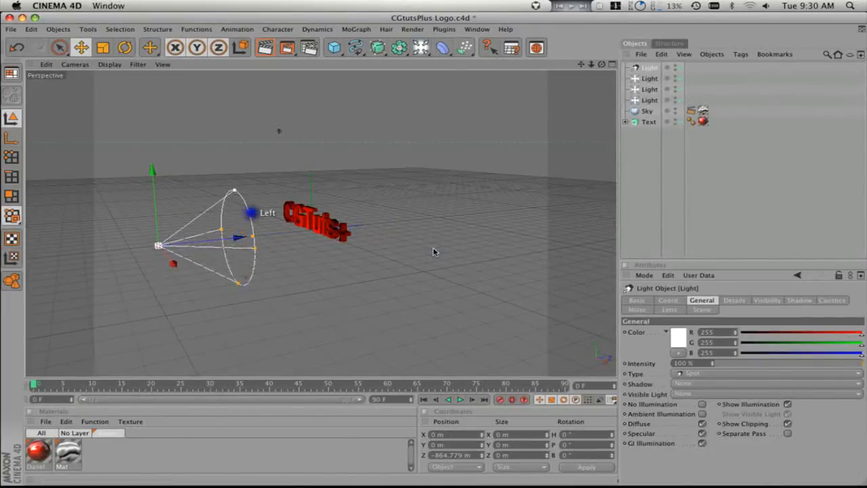
- Lower the text-facing spot light's intensity to 77%
{"action": "left_click_drag", "start_coordinate": [238, 214], "coordinate": [193, 243]}
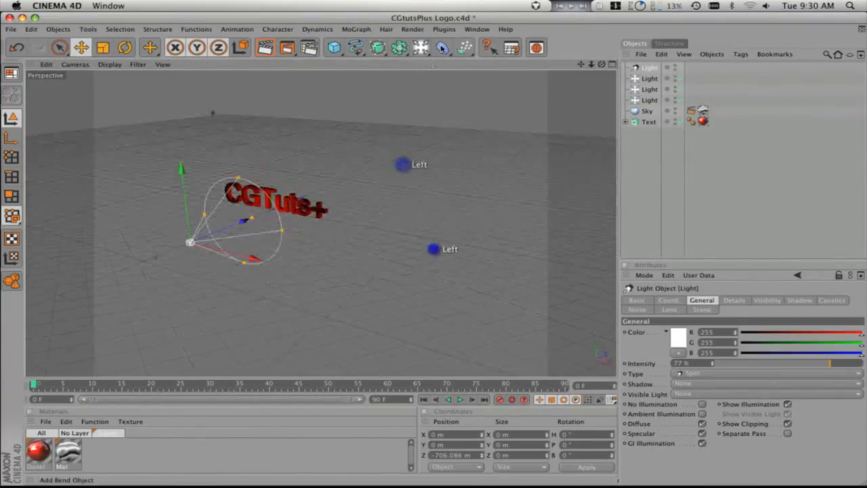
- Add a Target Camera and split the viewport into one large view above three small ones
{"action": "left_click", "coordinate": [442, 48]}
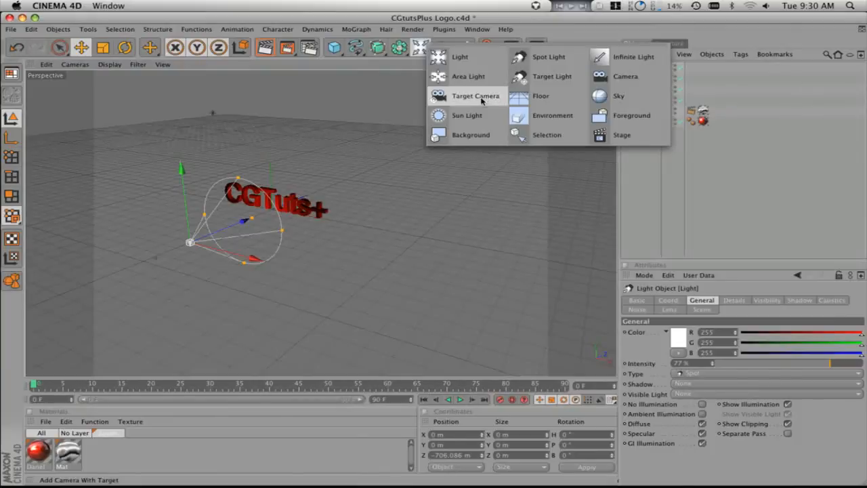
{"action": "left_click", "coordinate": [476, 96]}
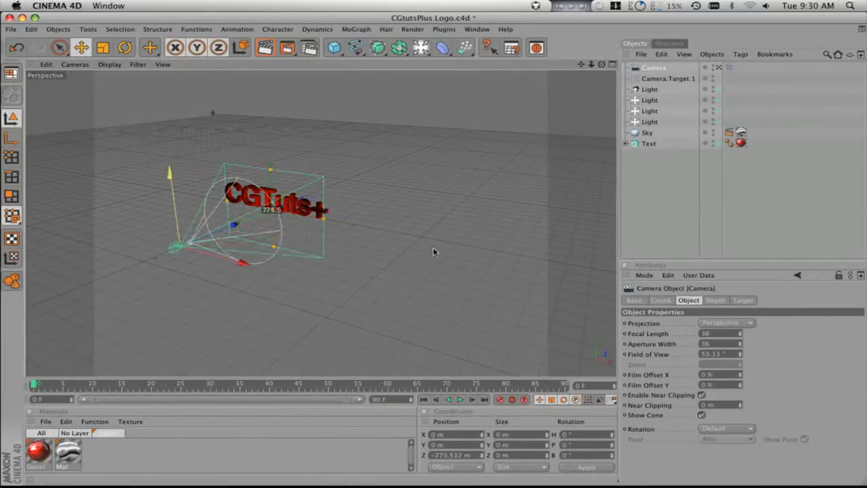
{"action": "left_click", "coordinate": [161, 64]}
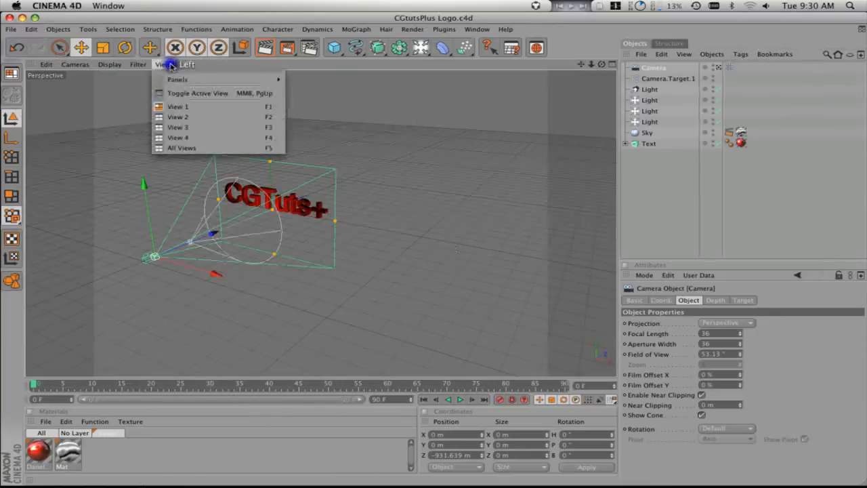
{"action": "left_click", "coordinate": [182, 148]}
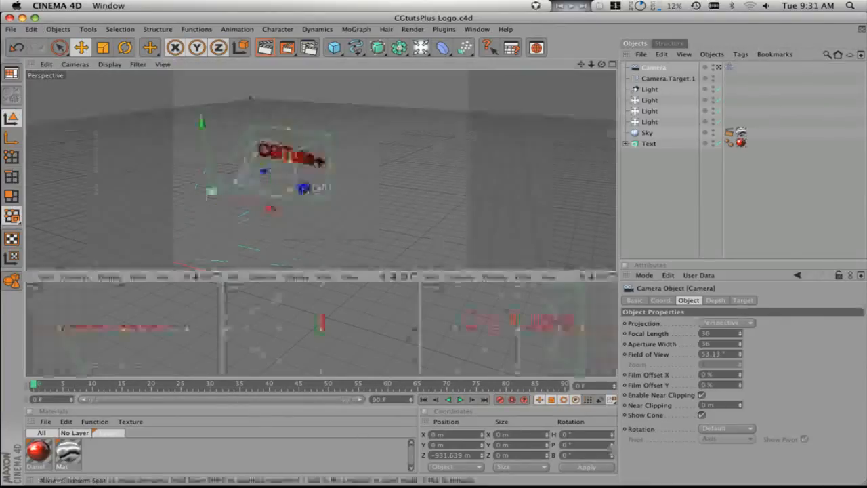
{"action": "left_click", "coordinate": [460, 276]}
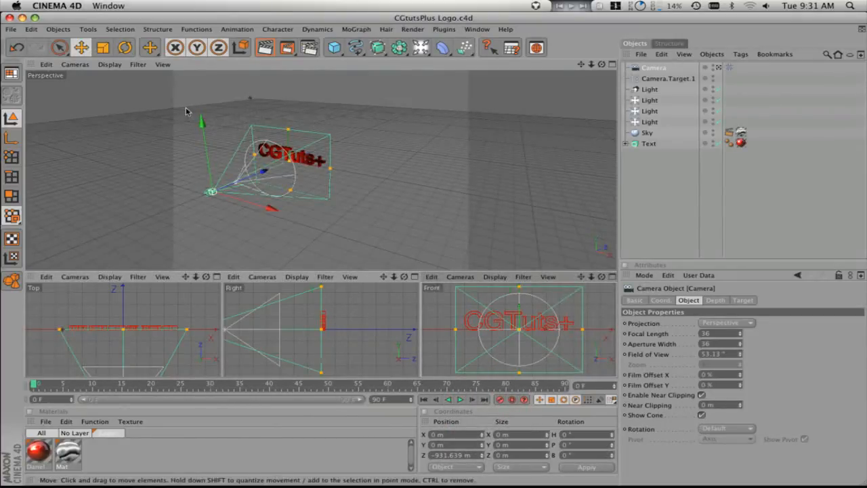
{"action": "left_click", "coordinate": [162, 64]}
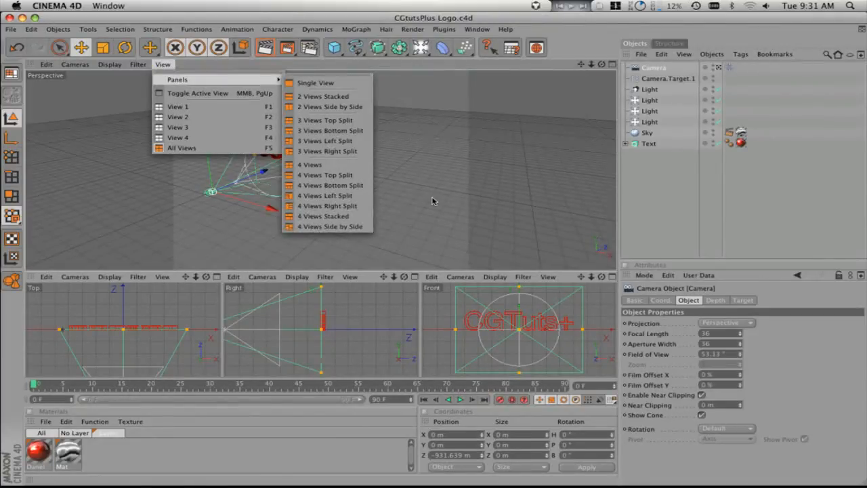
{"action": "mouse_move", "coordinate": [319, 92]}
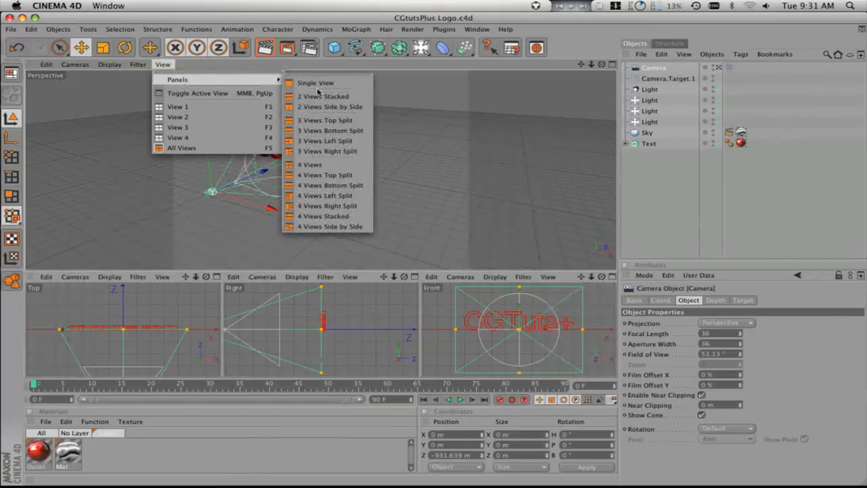
{"action": "left_click", "coordinate": [315, 83]}
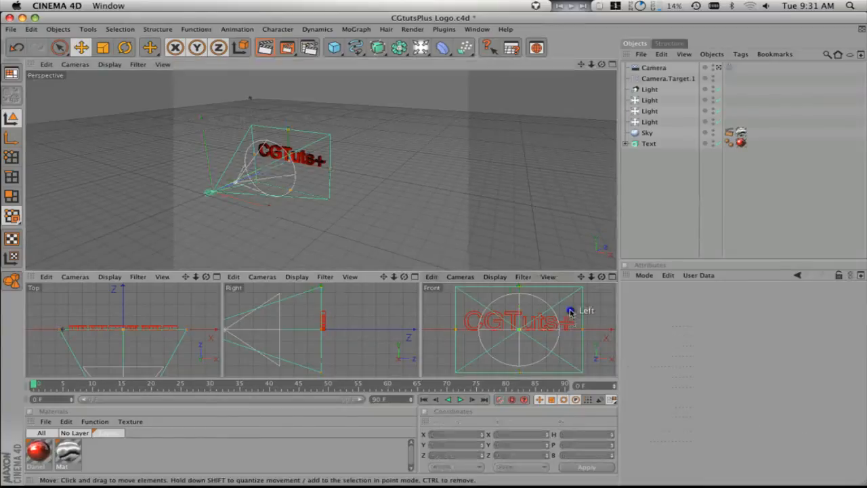
- Switch the bottom-right Front view panel to a Perspective camera view
{"action": "left_click", "coordinate": [460, 276]}
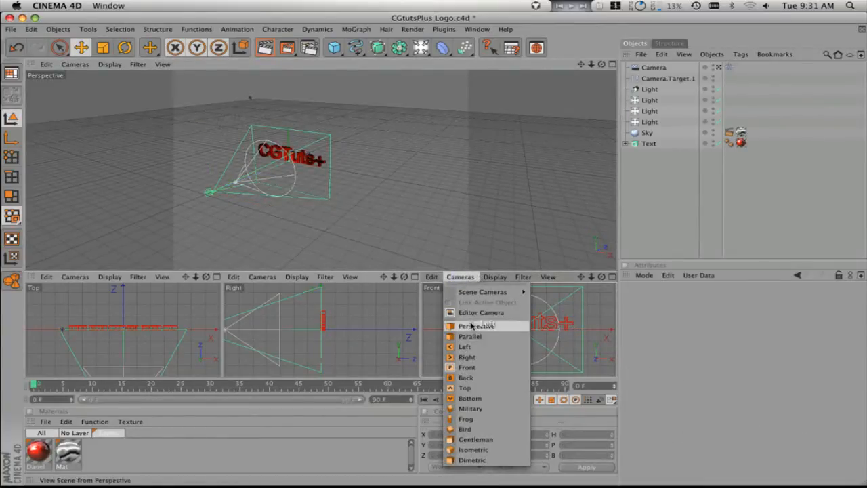
{"action": "left_click", "coordinate": [465, 346]}
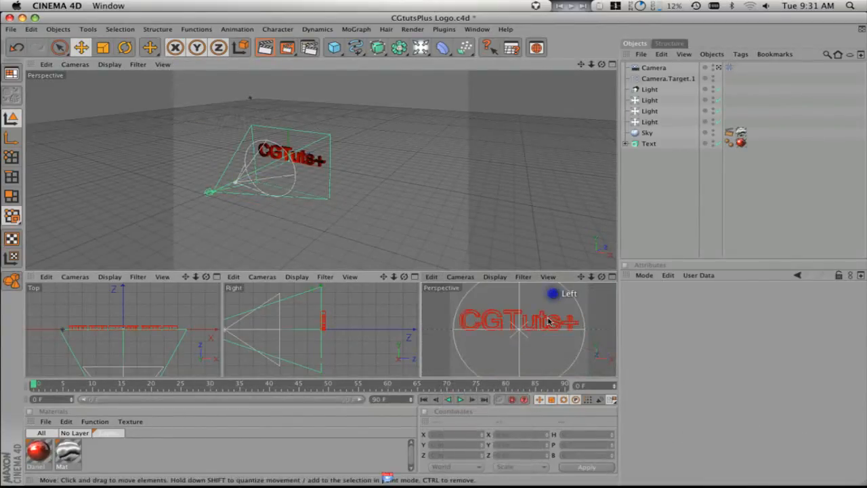
{"action": "left_click", "coordinate": [653, 68]}
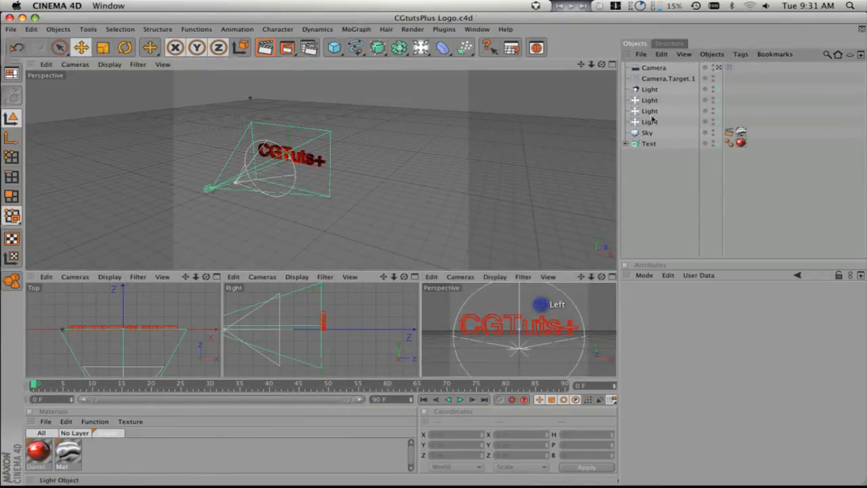
- Open the red Danel material and lower its Specular 3 intensity
{"action": "left_click", "coordinate": [649, 89]}
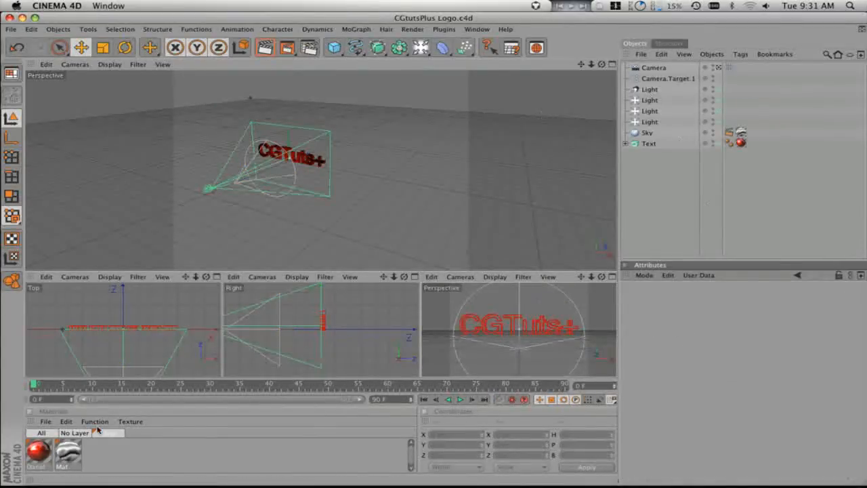
{"action": "double_click", "coordinate": [38, 451]}
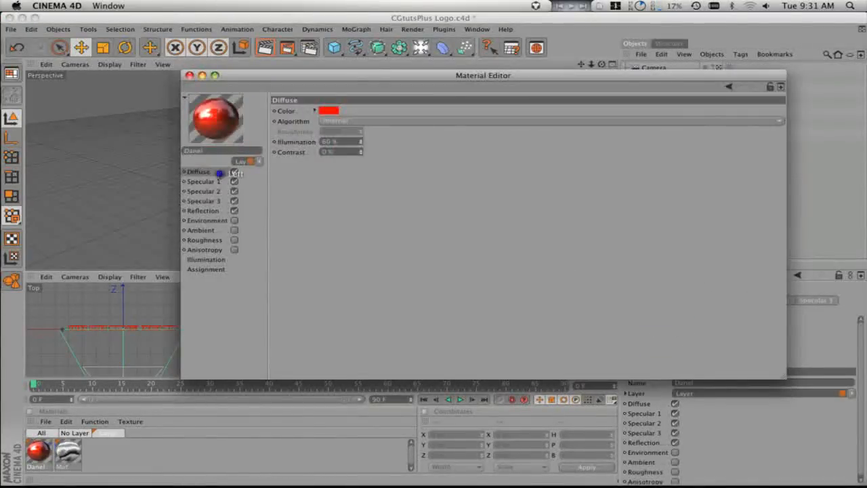
{"action": "left_click", "coordinate": [203, 211]}
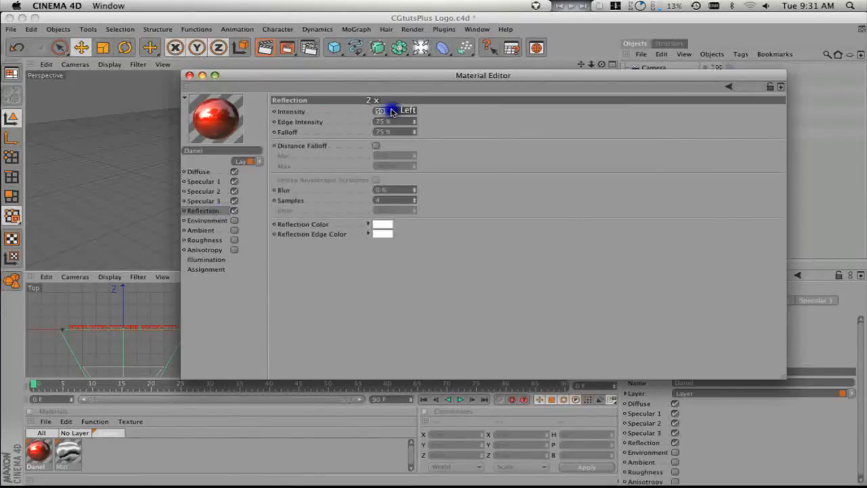
{"action": "left_click", "coordinate": [198, 171]}
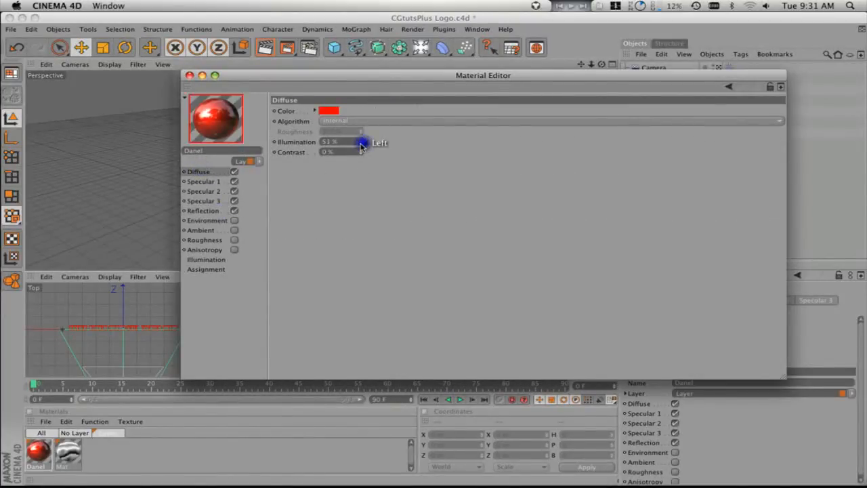
{"action": "left_click", "coordinate": [204, 200]}
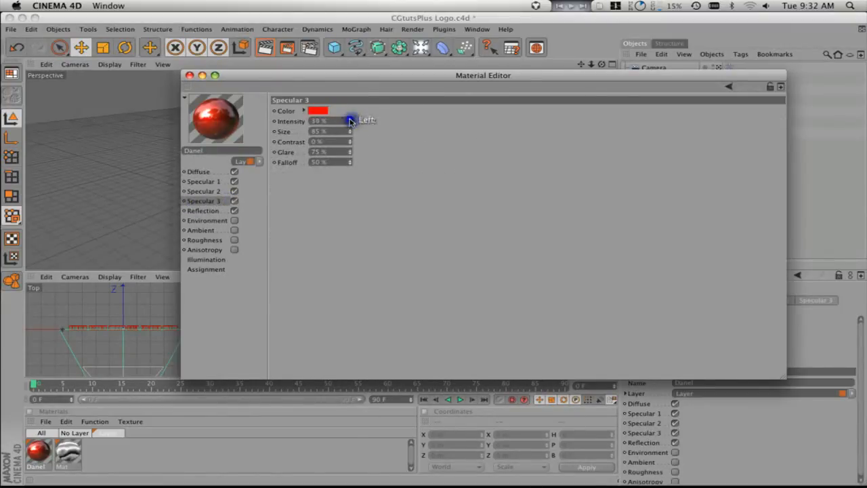
{"action": "left_click", "coordinate": [78, 65]}
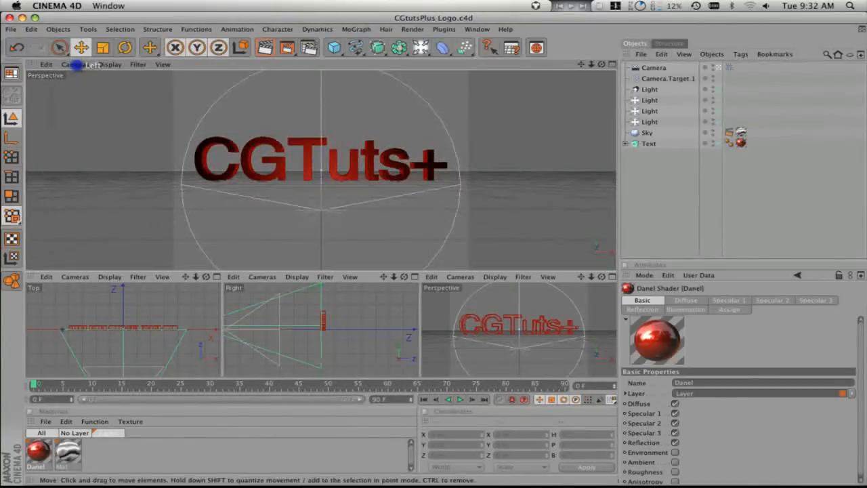
- Darken Danel's diffuse red via the Color Picker and set reflection intensity to 45%
{"action": "double_click", "coordinate": [37, 454]}
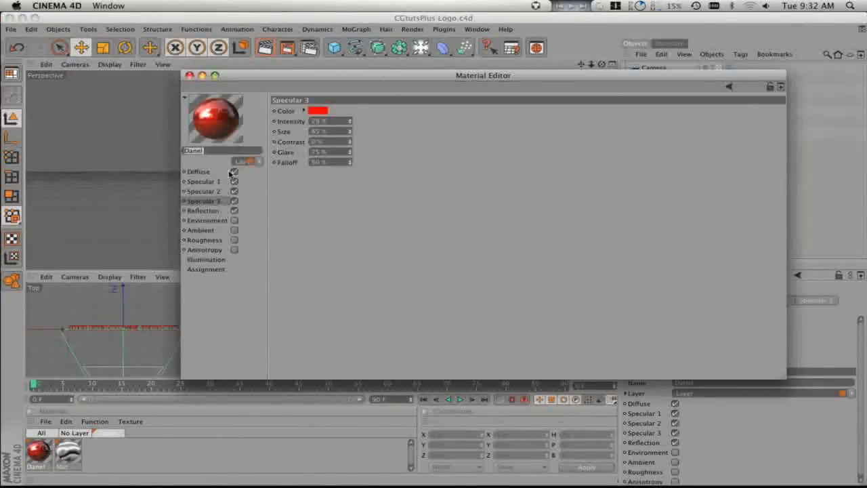
{"action": "left_click", "coordinate": [316, 110]}
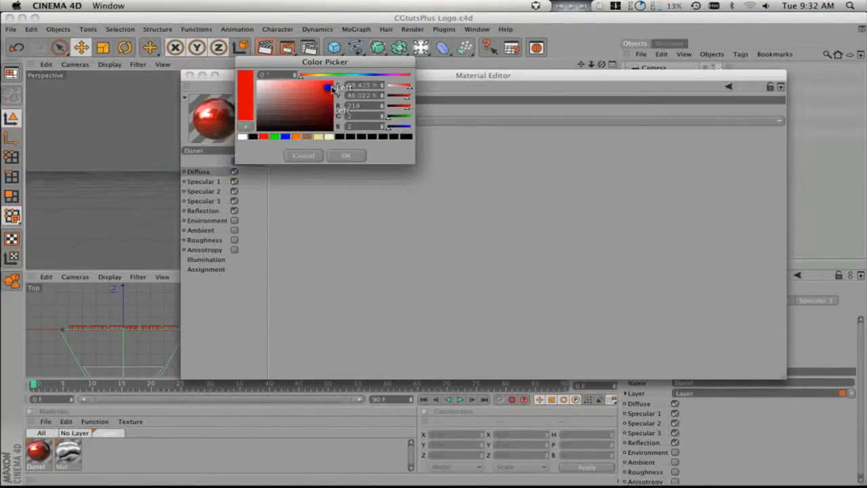
{"action": "left_click", "coordinate": [346, 155]}
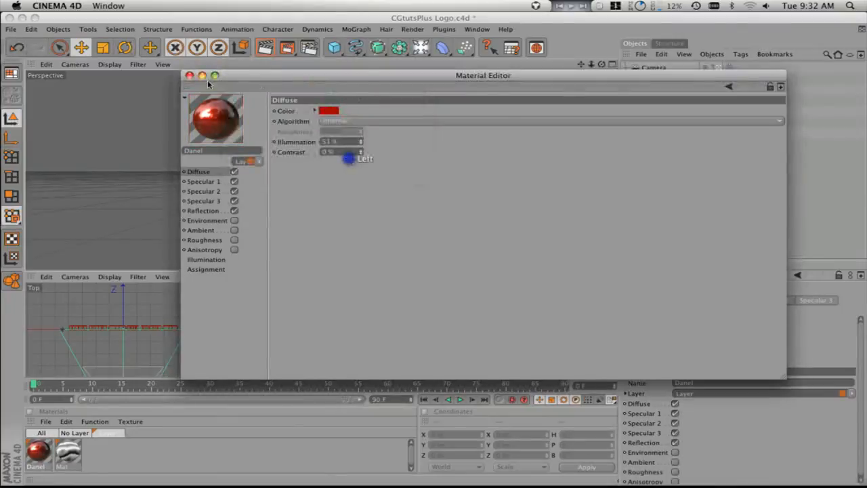
{"action": "left_click", "coordinate": [189, 75]}
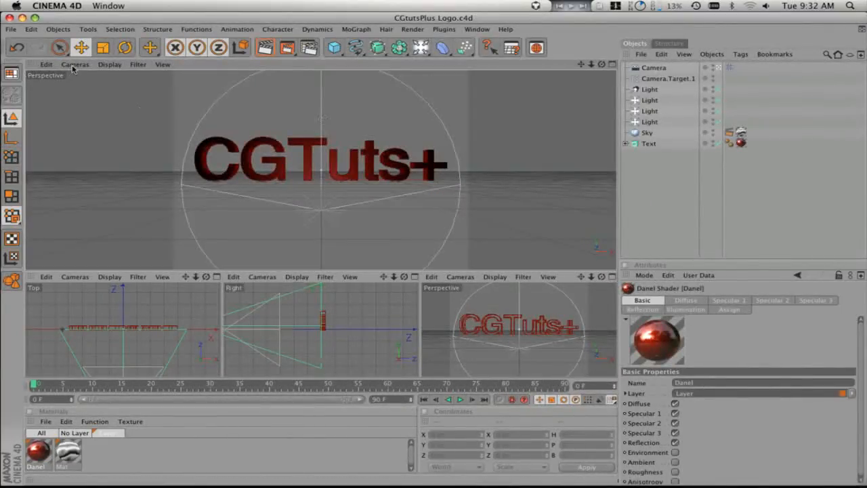
{"action": "left_click", "coordinate": [75, 64]}
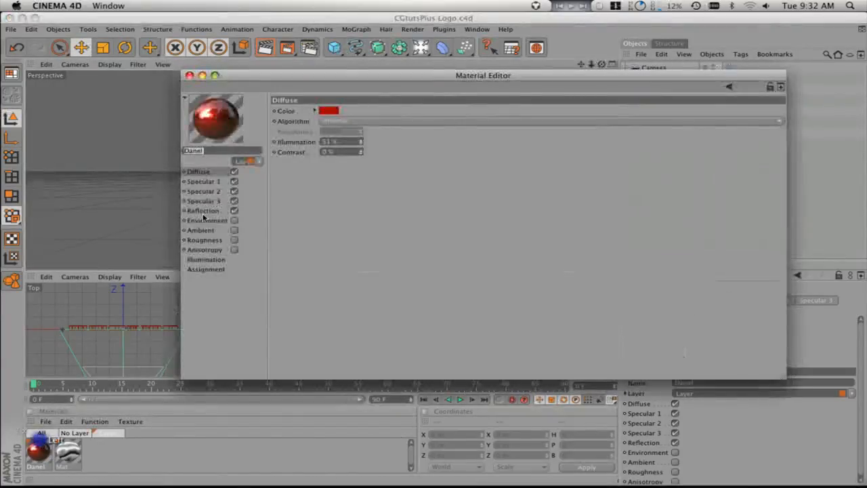
{"action": "left_click", "coordinate": [203, 210]}
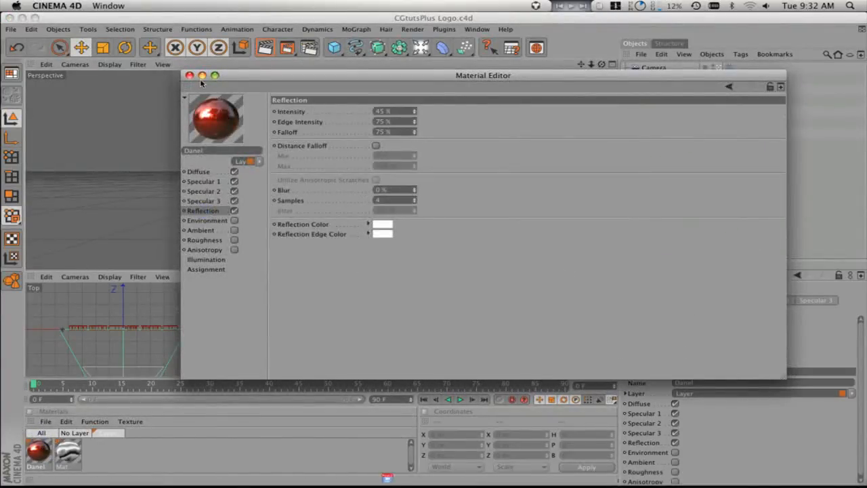
{"action": "left_click", "coordinate": [189, 75]}
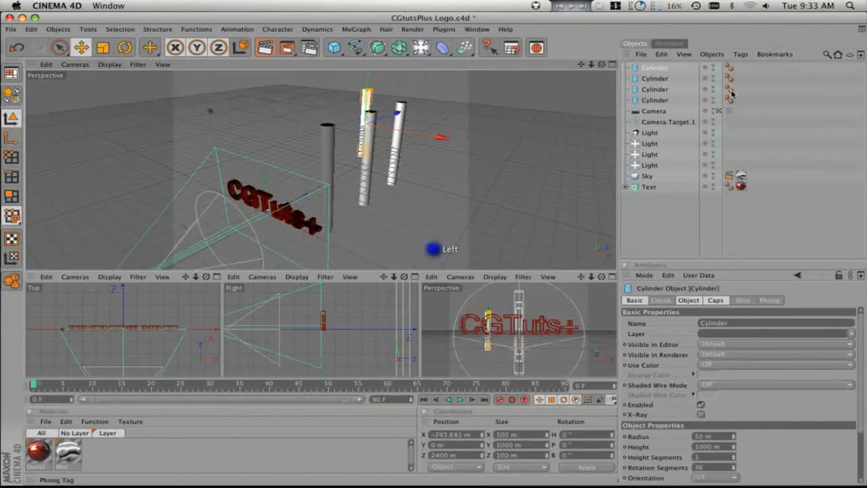
- Move a cylinder to a new position behind the CGTuts+ text
{"action": "left_click_drag", "start_coordinate": [392, 136], "coordinate": [481, 156]}
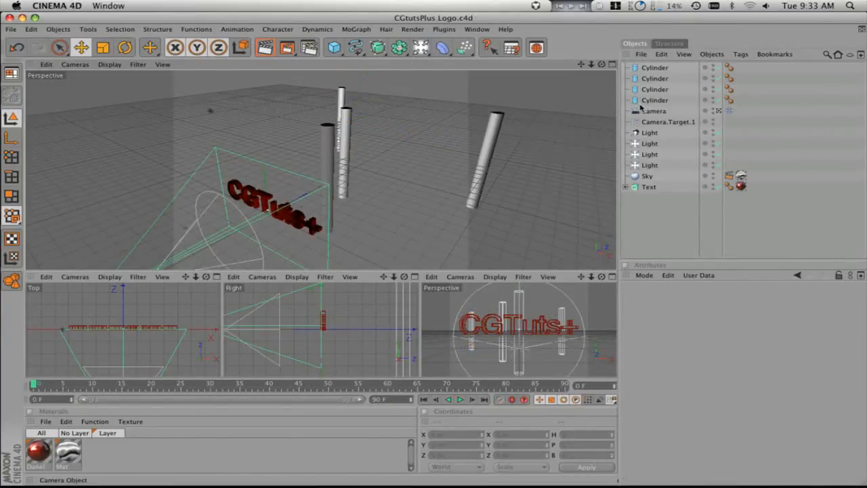
{"action": "left_click", "coordinate": [654, 111]}
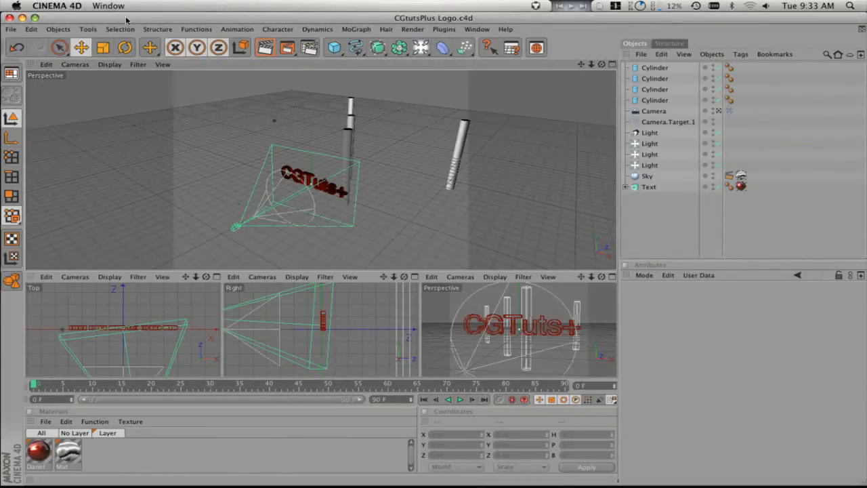
- Select the four Cylinder objects and group them under a null named BKG
{"action": "left_click", "coordinate": [65, 47]}
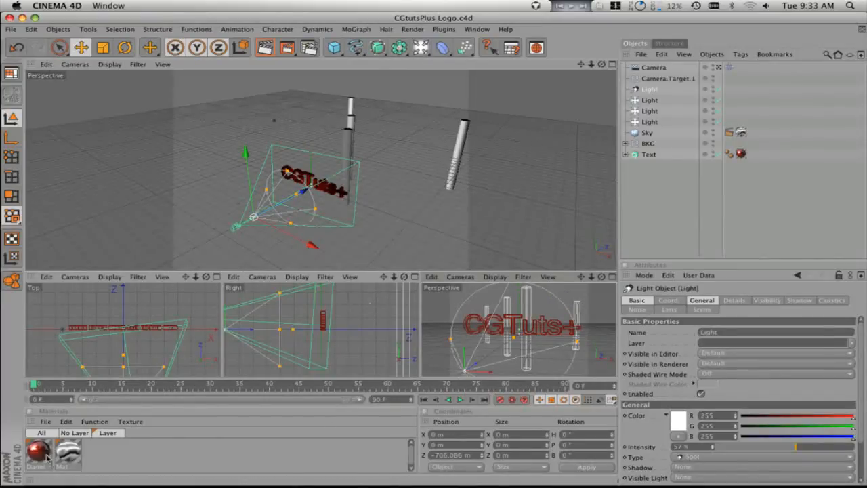
- Give the Danel material 30% reflection and a deeper red diffuse colour
{"action": "double_click", "coordinate": [37, 452]}
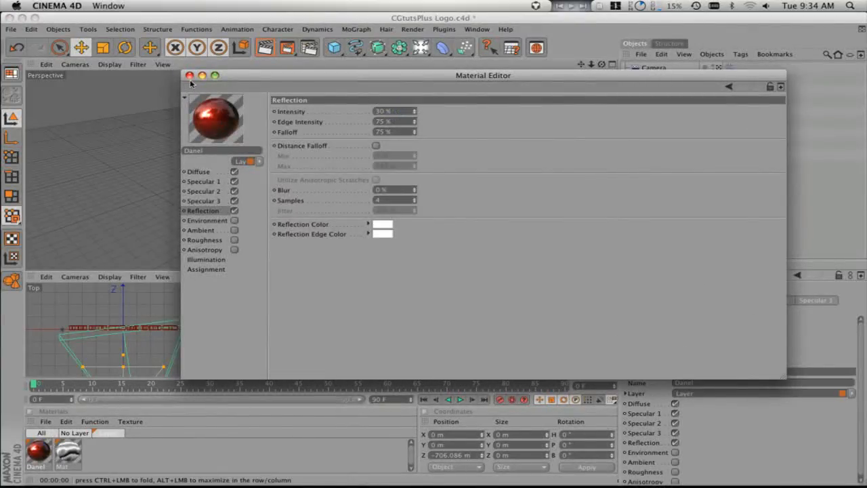
{"action": "left_click", "coordinate": [191, 76]}
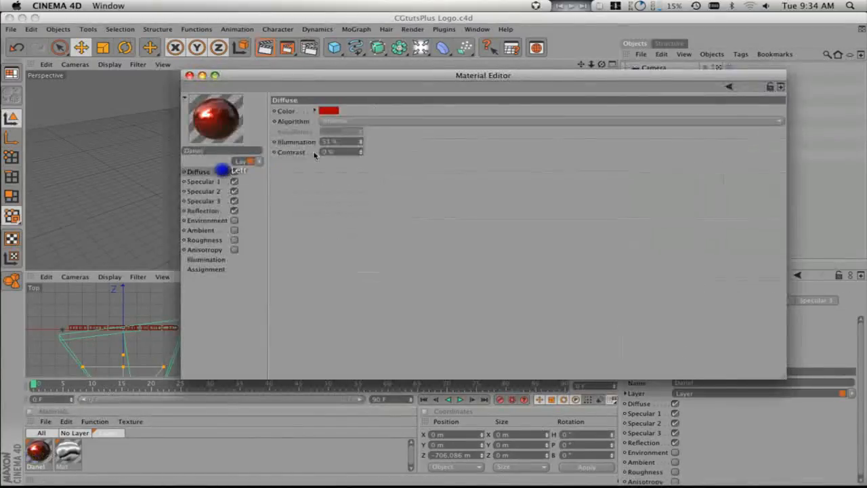
{"action": "left_click", "coordinate": [329, 111]}
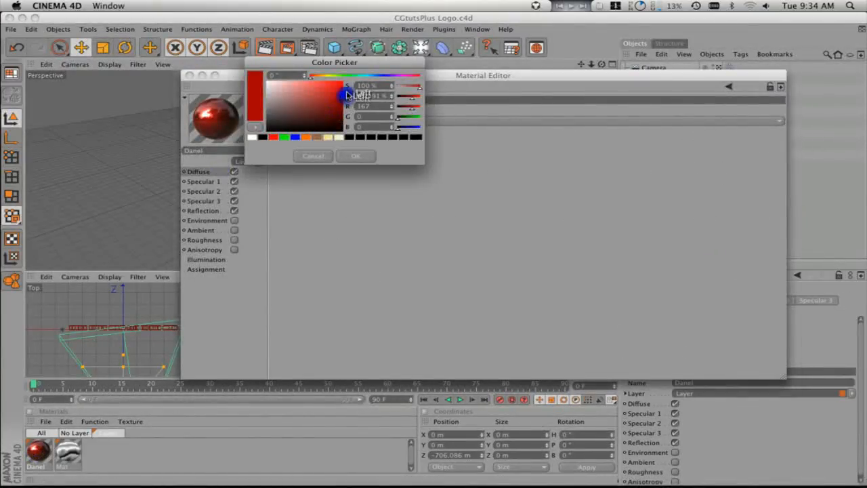
{"action": "left_click", "coordinate": [356, 156]}
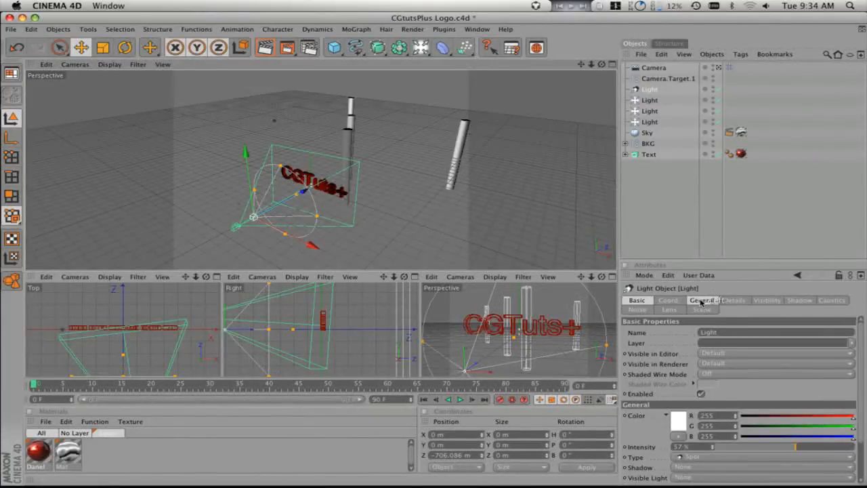
{"action": "left_click", "coordinate": [702, 300]}
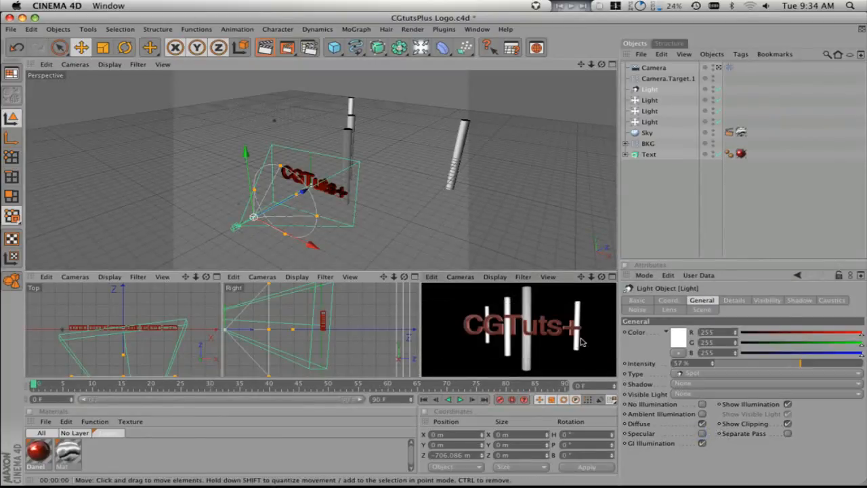
{"action": "mouse_move", "coordinate": [708, 439]}
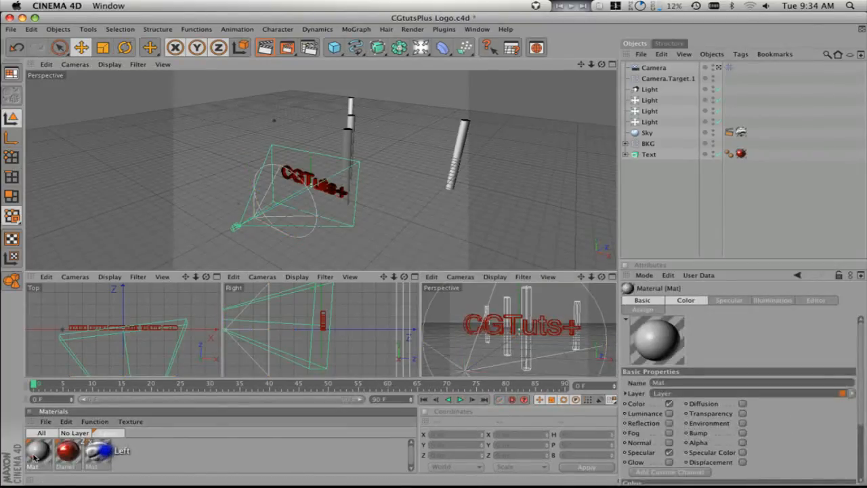
- Rename the new material 'BKG Texture' and lower its colour brightness to 40%
{"action": "double_click", "coordinate": [37, 450]}
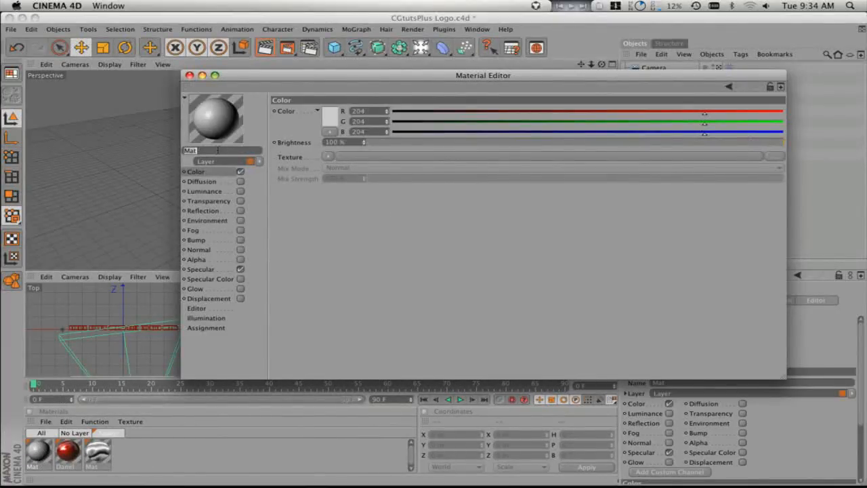
{"action": "type", "text": "BKG Texture"}
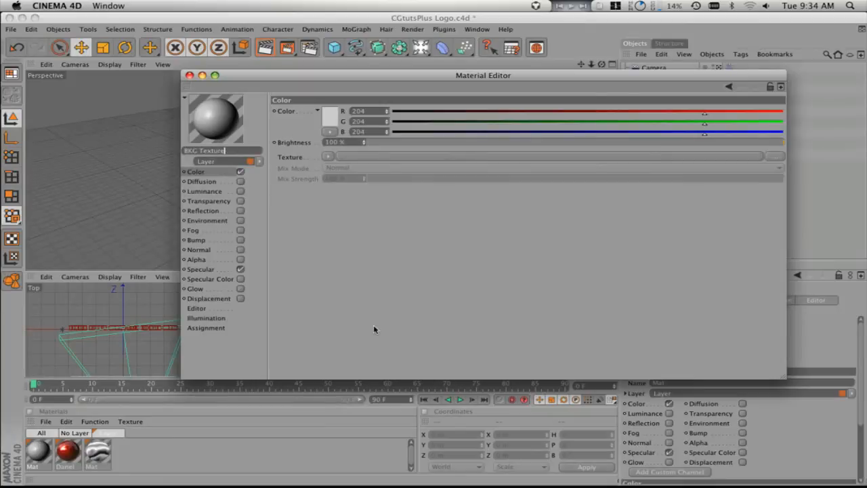
{"action": "left_click_drag", "start_coordinate": [783, 142], "coordinate": [541, 142]}
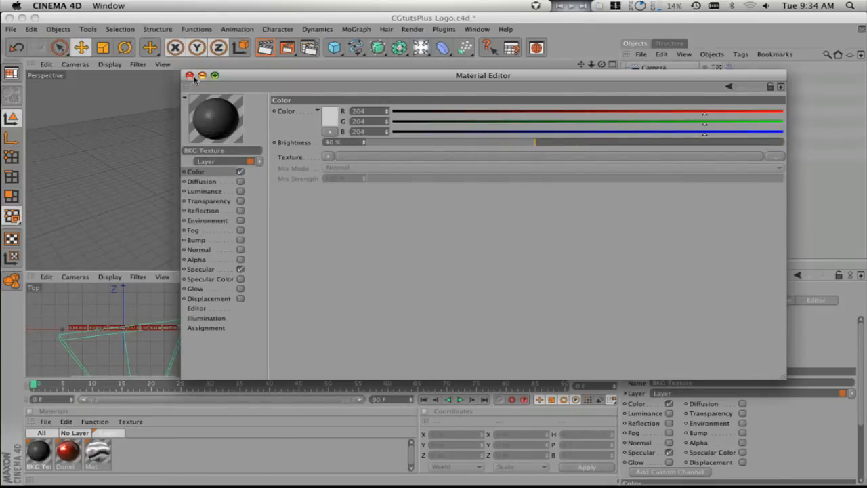
{"action": "left_click", "coordinate": [190, 75]}
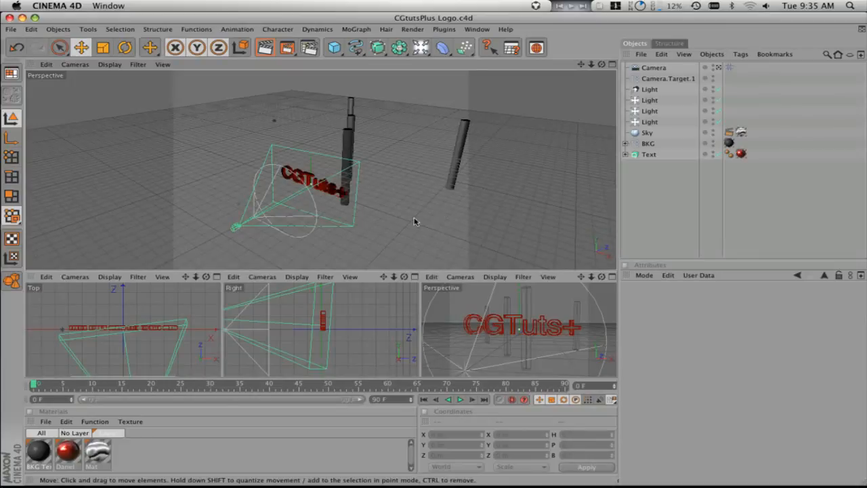
{"action": "mouse_move", "coordinate": [548, 309]}
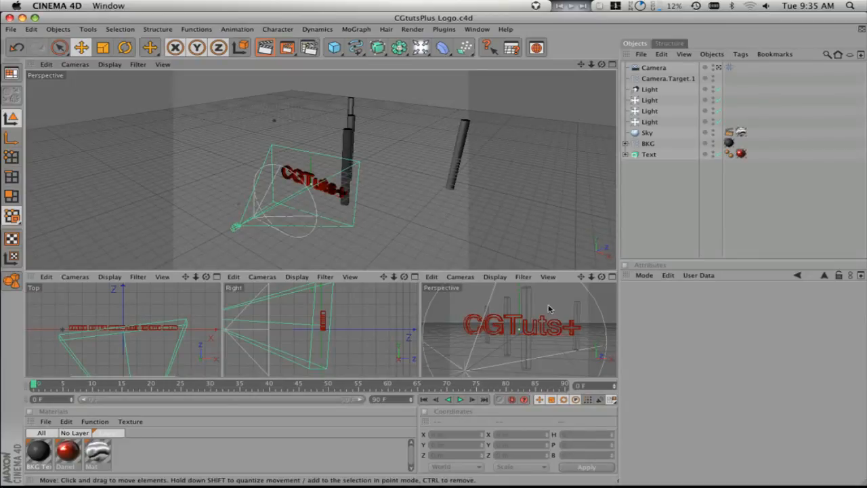
{"action": "mouse_move", "coordinate": [239, 232]}
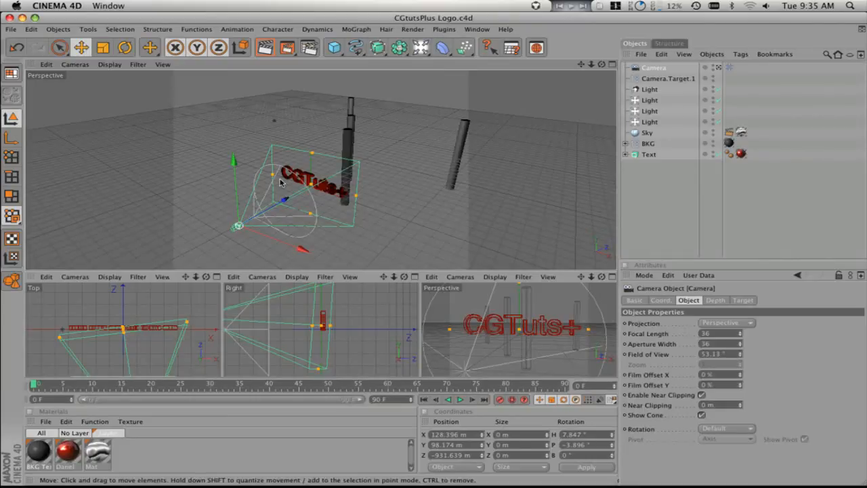
{"action": "mouse_move", "coordinate": [587, 196]}
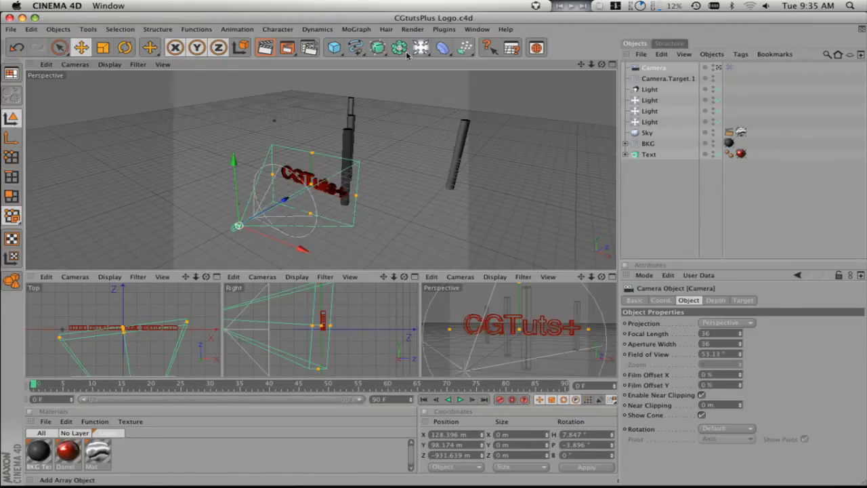
- Open the primitive objects palette from the Cube icon in the top toolbar
{"action": "left_click", "coordinate": [333, 47]}
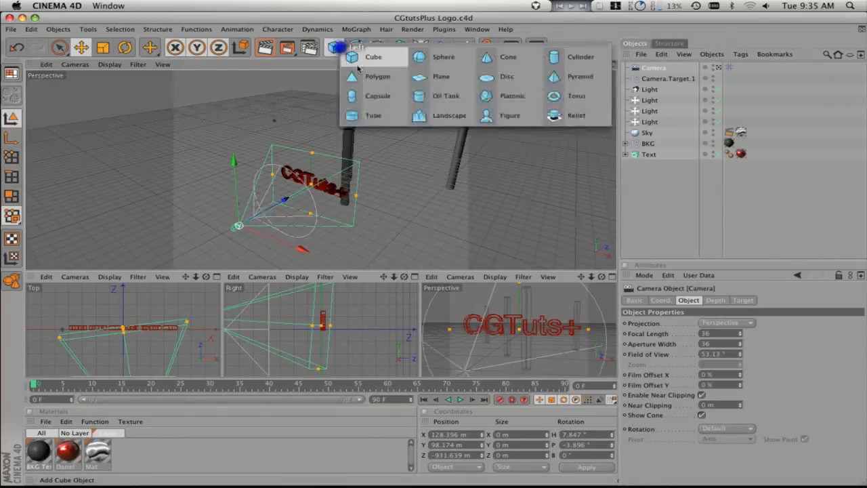